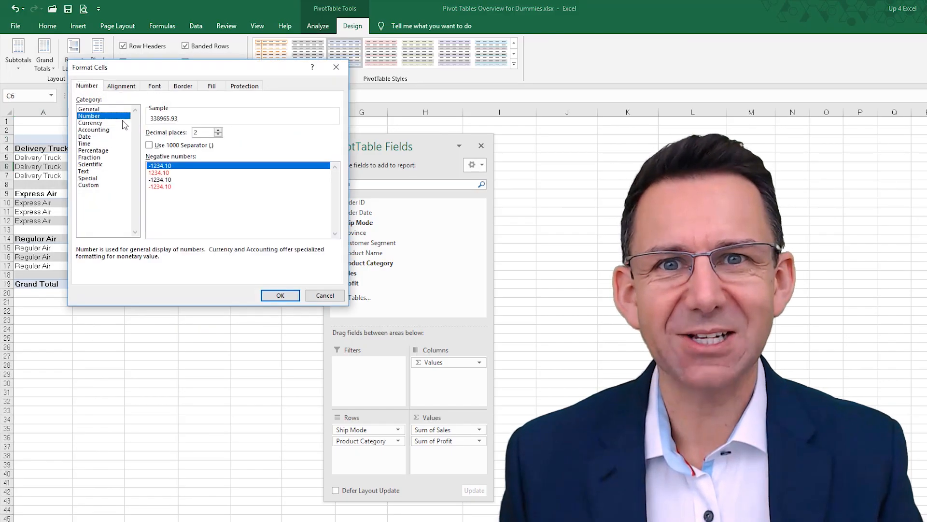
# Step: Apply a Number format with a 1000 separator to the Sum of Sales values
pyautogui.click(279, 296)
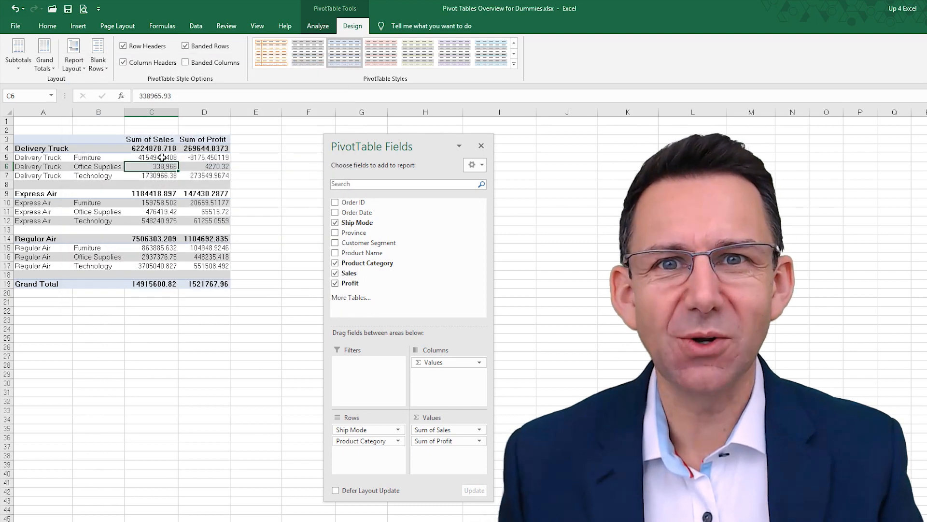
pyautogui.click(74, 53)
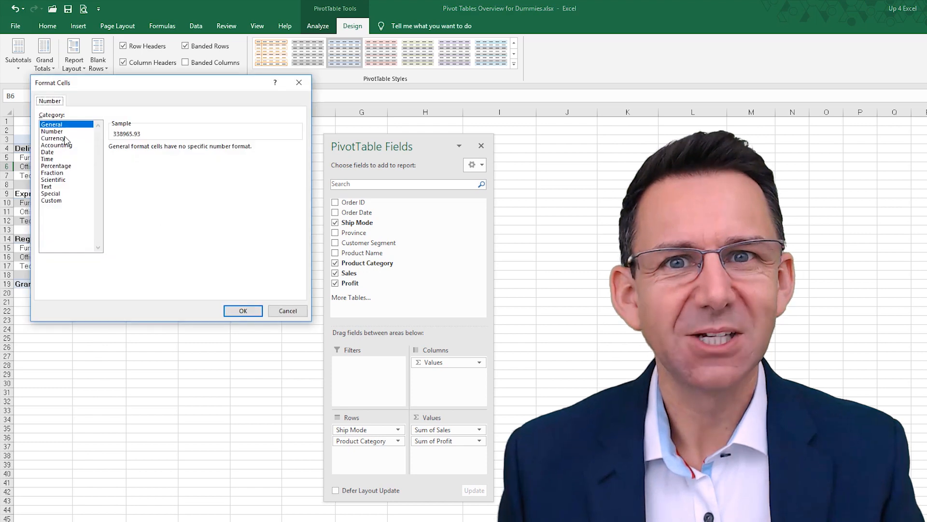
pyautogui.click(288, 310)
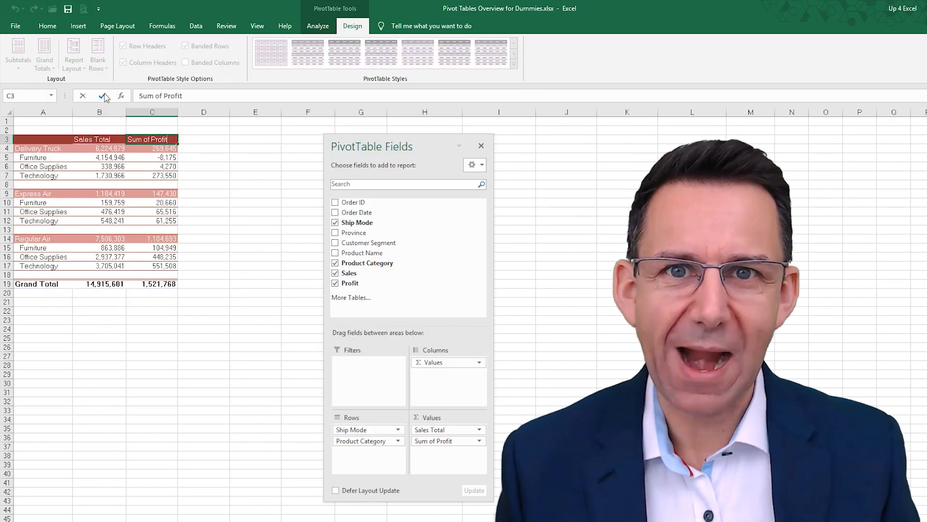
# Step: Rename the headers to Sales Total and Profit Total, right-align them, and apply a red style
pyautogui.write('Profit Total')
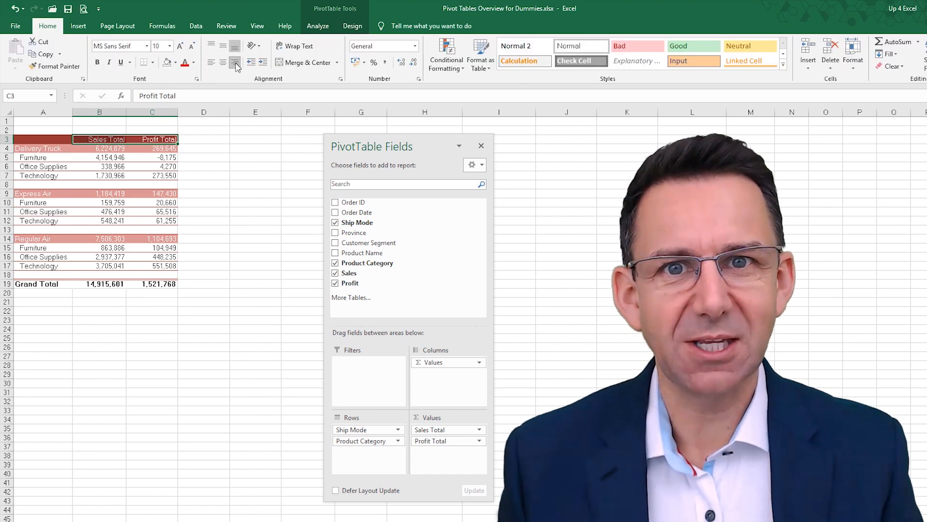
pyautogui.click(34, 193)
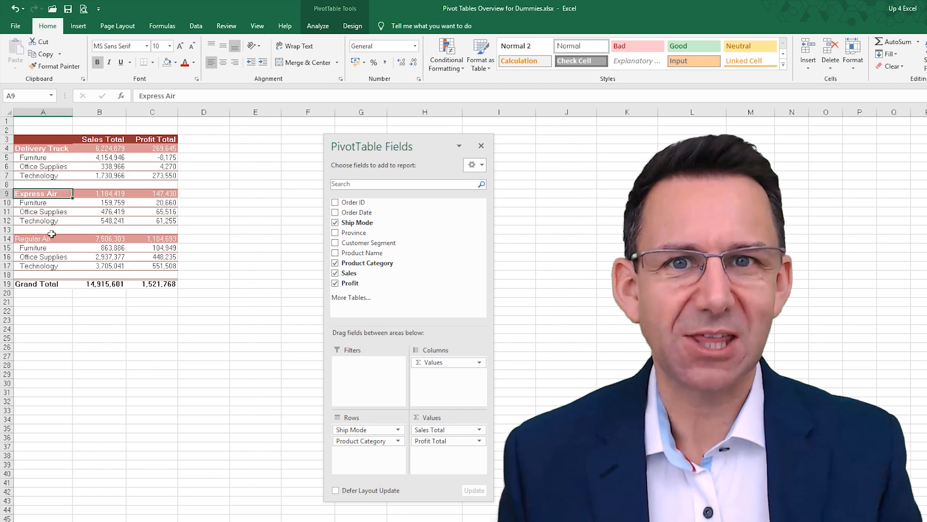
pyautogui.click(352, 26)
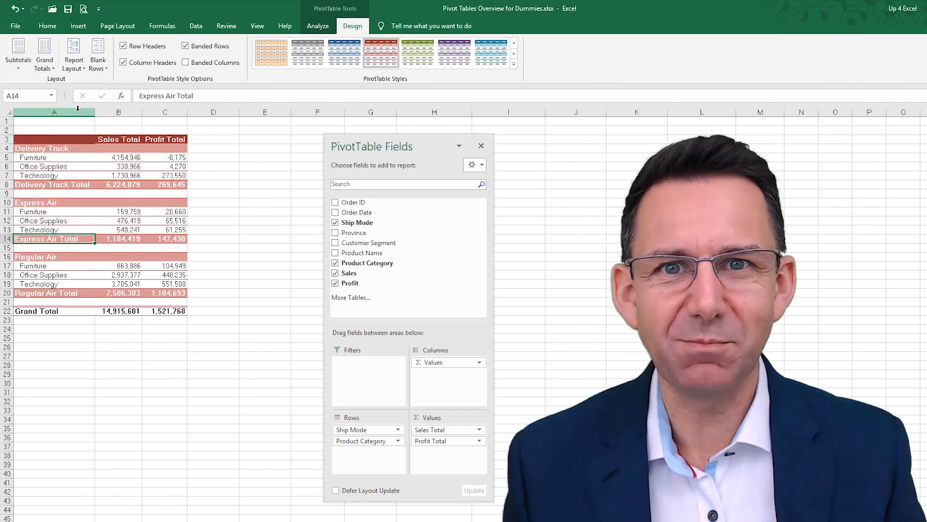
# Step: Show subtotals at the bottom and sort product categories descending by sales
pyautogui.rightClick(43, 167)
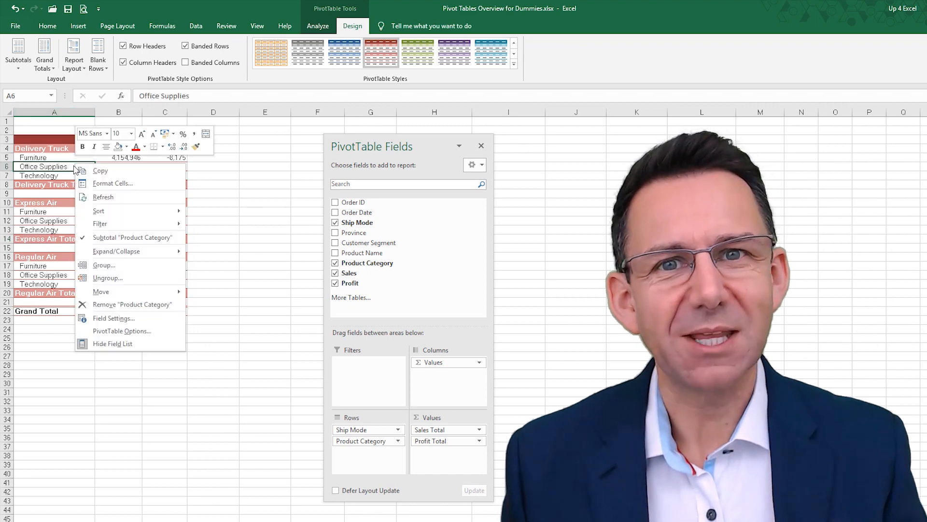
pyautogui.moveTo(142, 225)
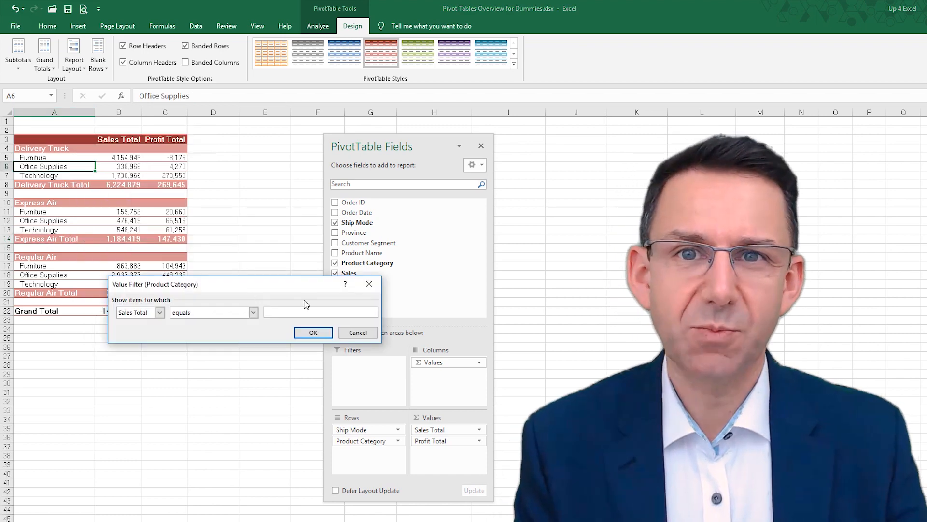
pyautogui.rightClick(118, 166)
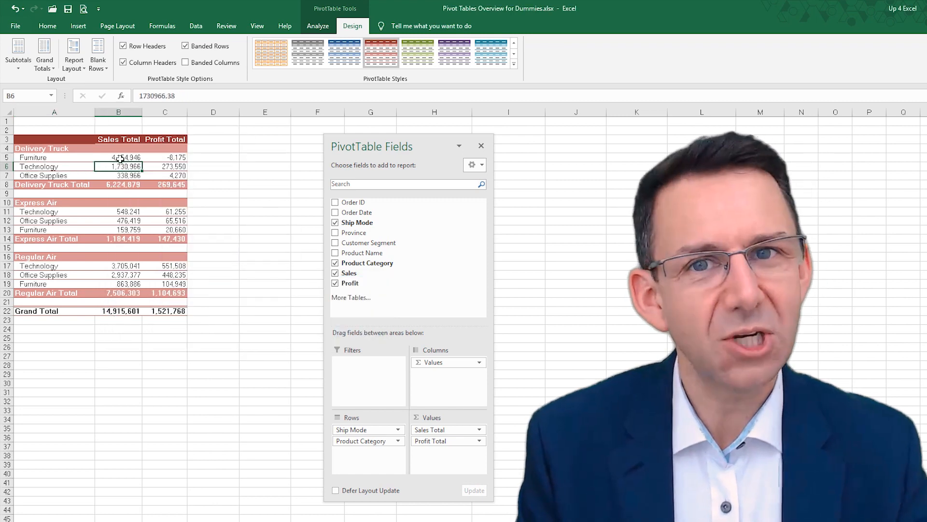
pyautogui.rightClick(119, 156)
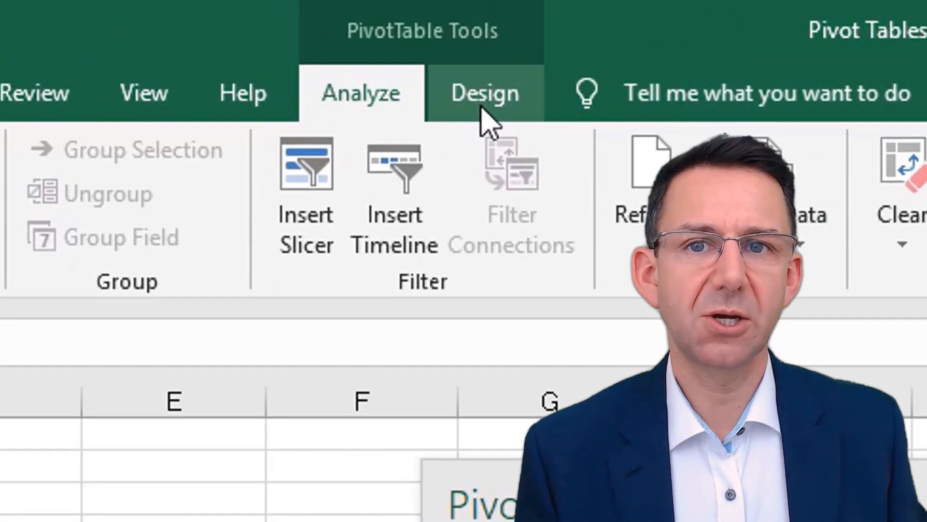
# Step: Select the Ship Mode/Customer Segment pivot and bring up the PivotTable Design tab
pyautogui.click(484, 93)
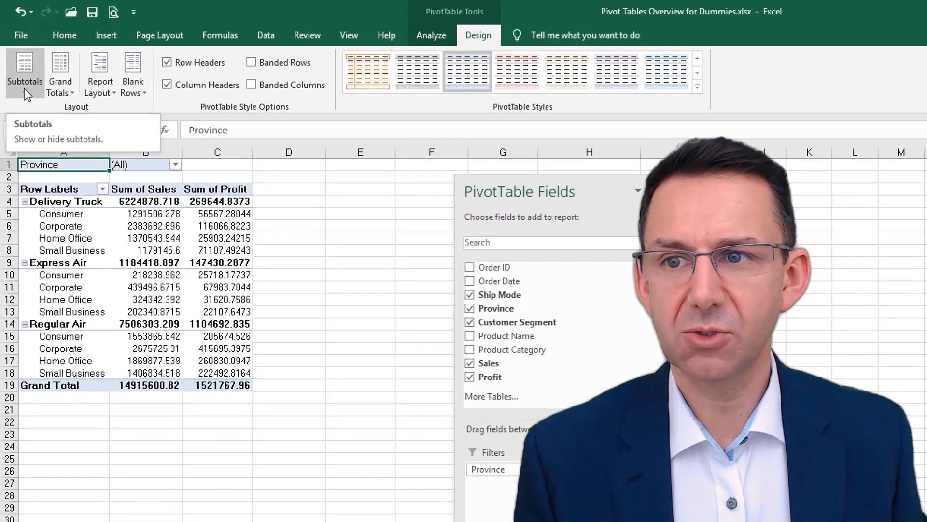
# Step: Try Subtotals at Bottom of Group, undo it, then set Grand Totals Off for Rows and Columns
pyautogui.click(24, 71)
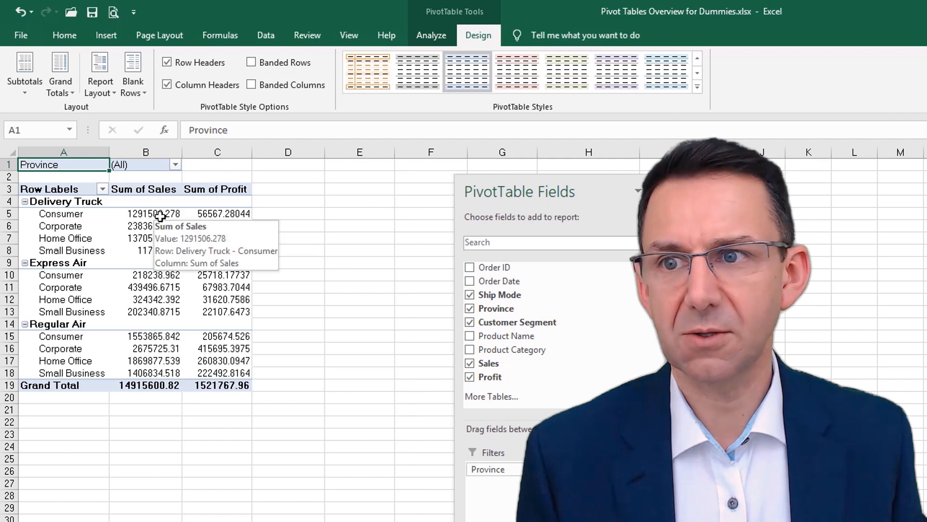
pyautogui.click(24, 71)
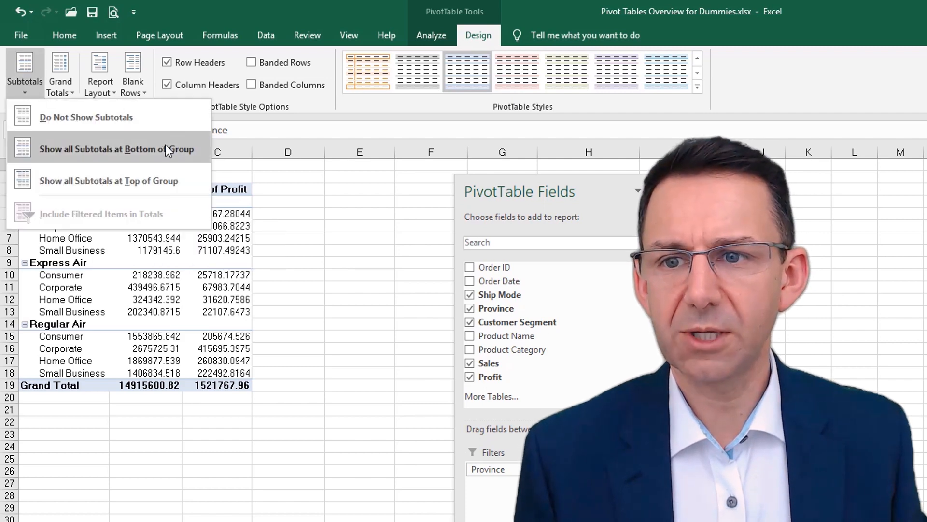
pyautogui.click(109, 150)
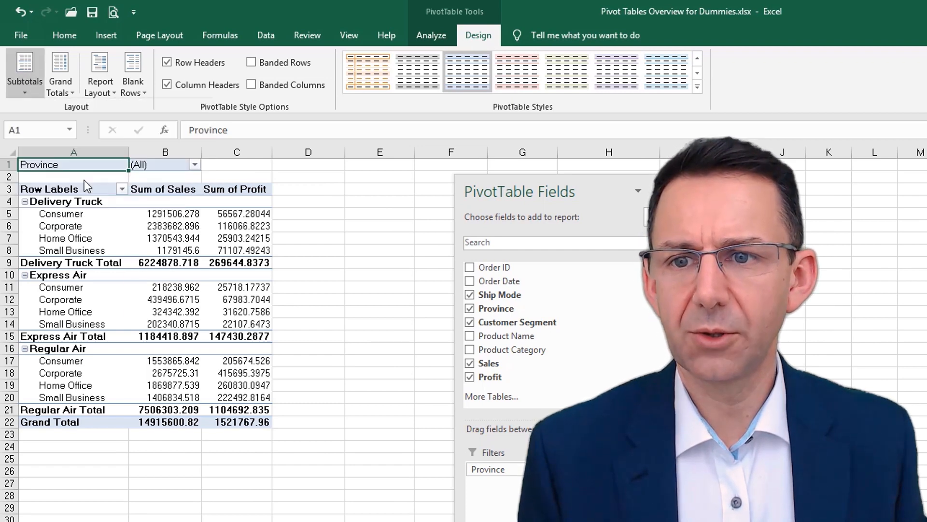
pyautogui.click(24, 68)
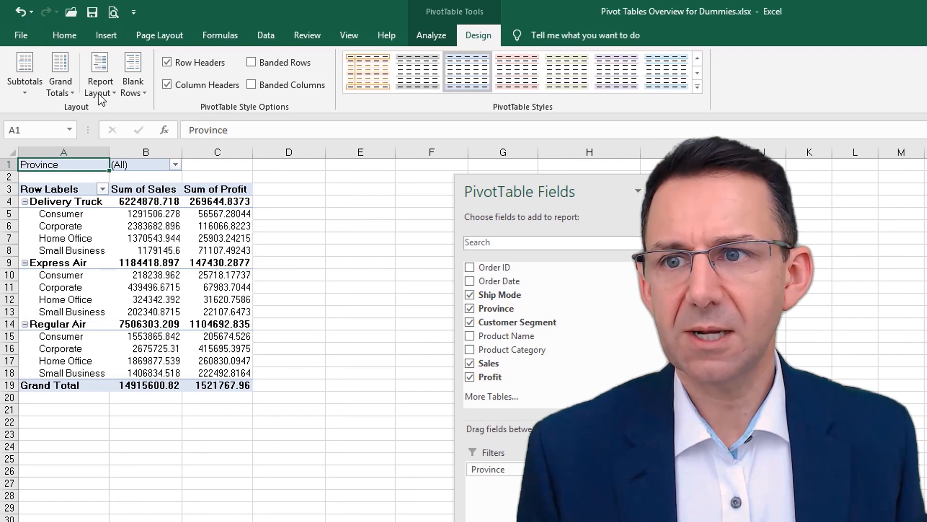
pyautogui.click(59, 74)
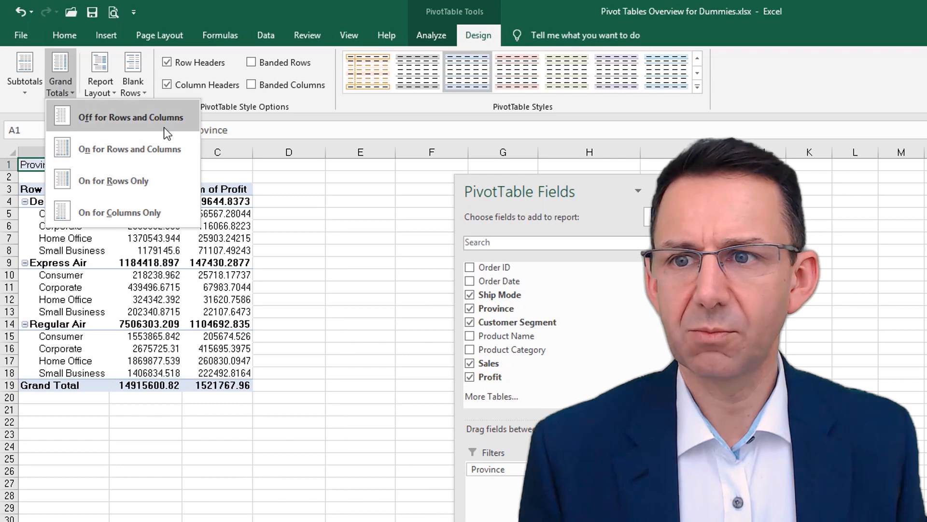
pyautogui.click(131, 117)
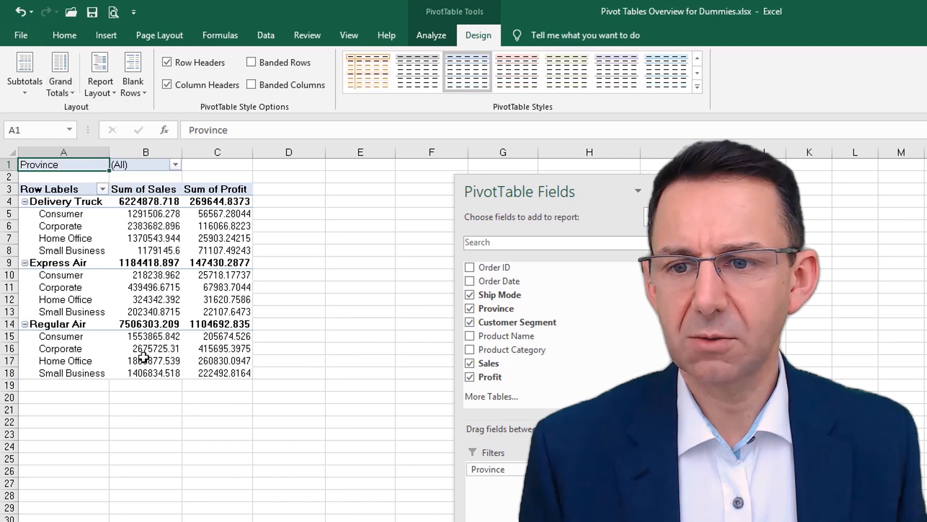
pyautogui.click(59, 73)
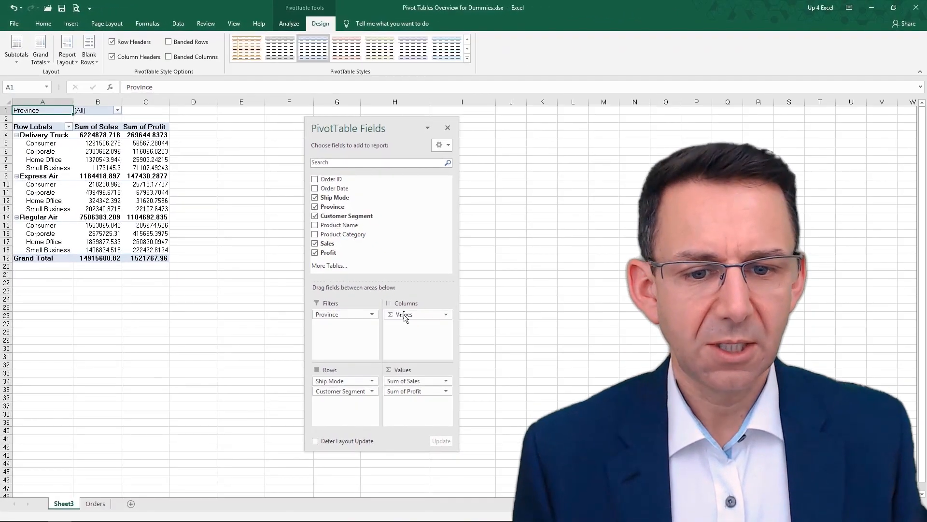
# Step: Drop Sum of Profit from Values and put Ship Mode in Columns, Customer Segment in Rows
pyautogui.click(414, 391)
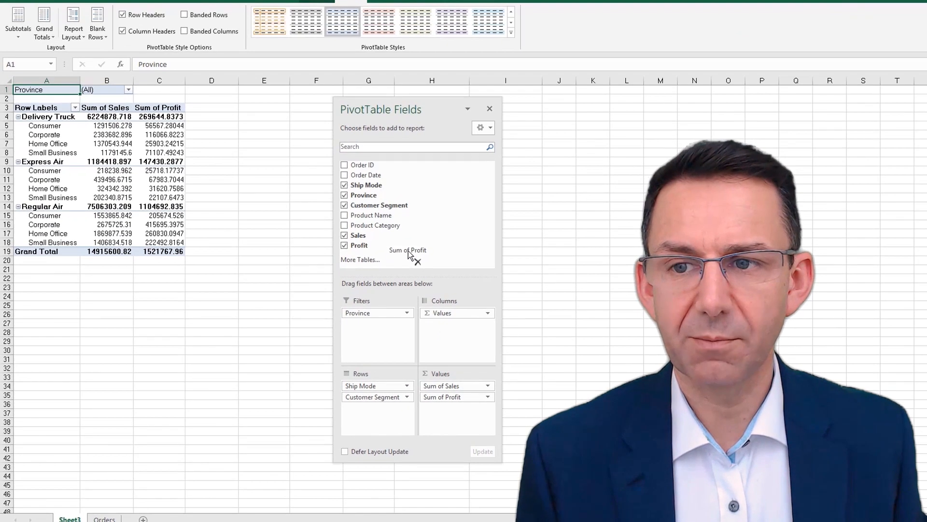
pyautogui.click(345, 246)
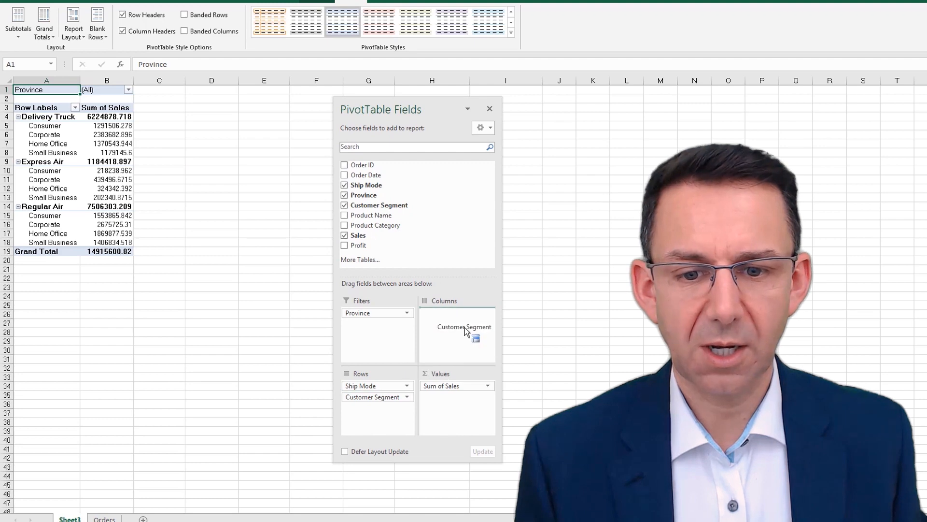
pyautogui.moveTo(372, 397); pyautogui.dragTo(457, 313)
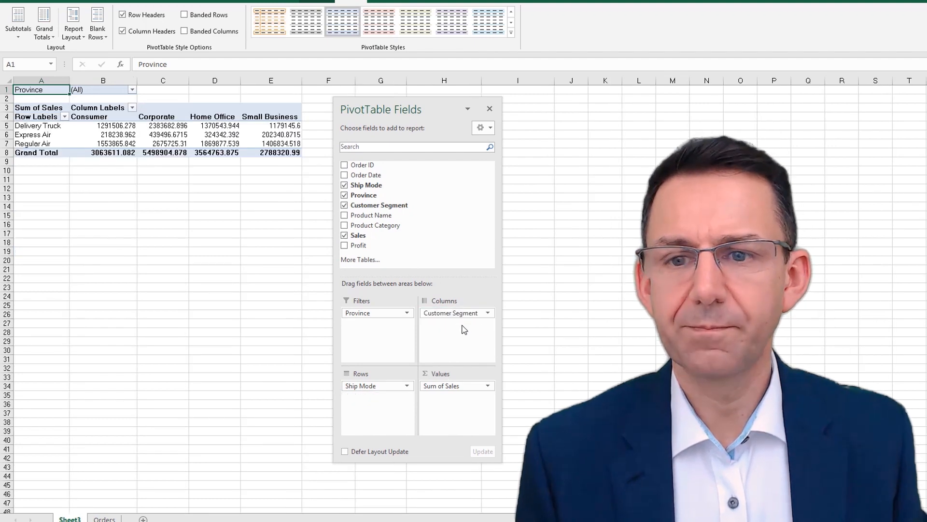
pyautogui.moveTo(458, 313); pyautogui.dragTo(378, 396)
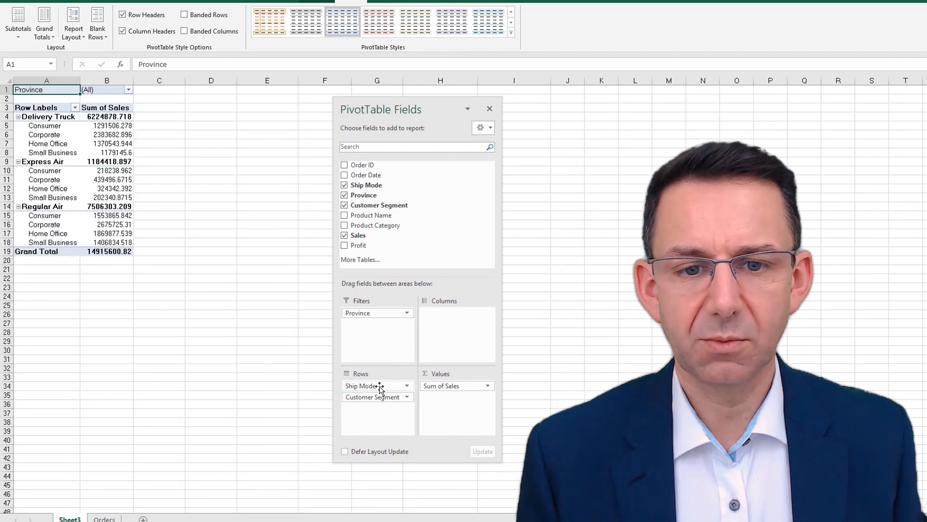
pyautogui.moveTo(378, 385); pyautogui.dragTo(457, 313)
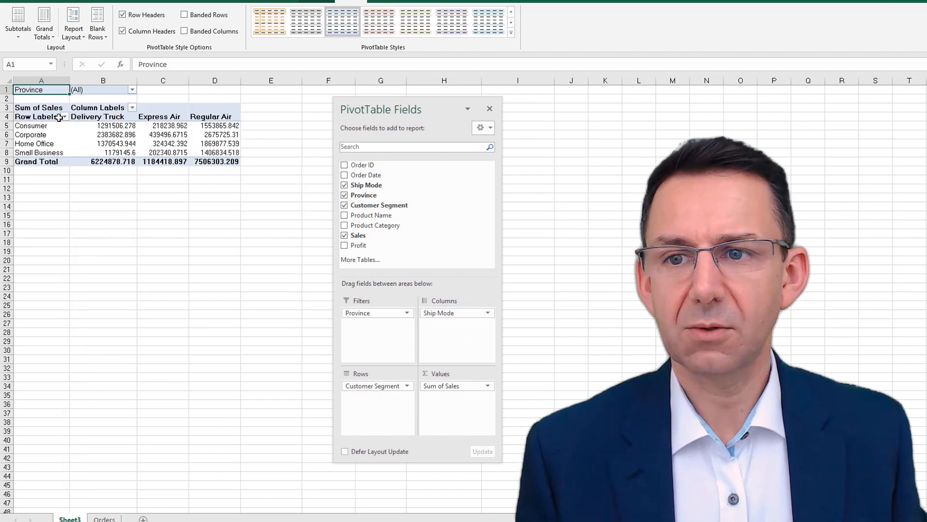
pyautogui.moveTo(450, 323)
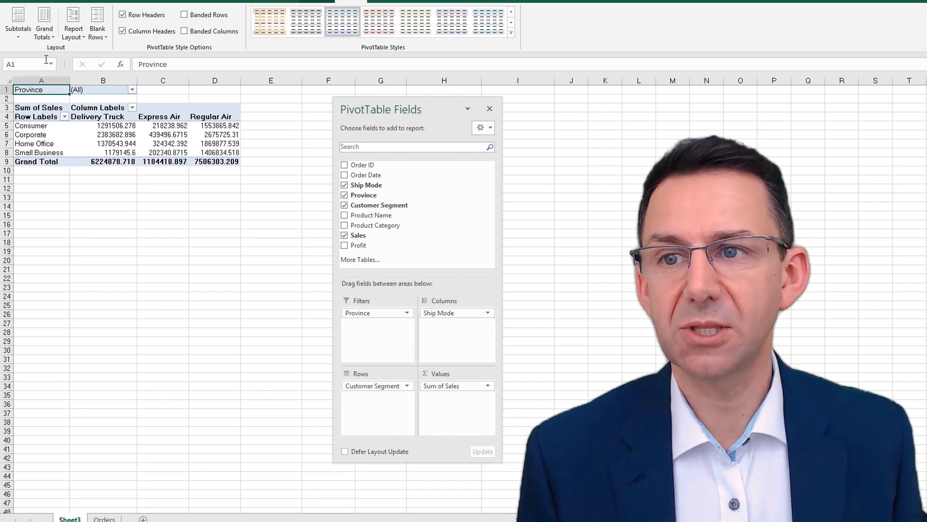
# Step: Set Grand Totals to On for Rows and Columns from inside the pivot
pyautogui.click(44, 24)
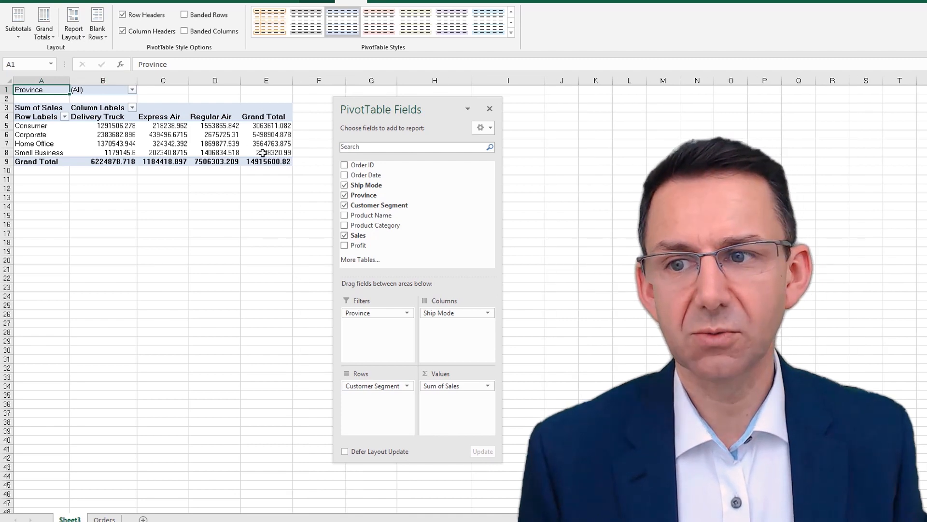
pyautogui.moveTo(266, 125)
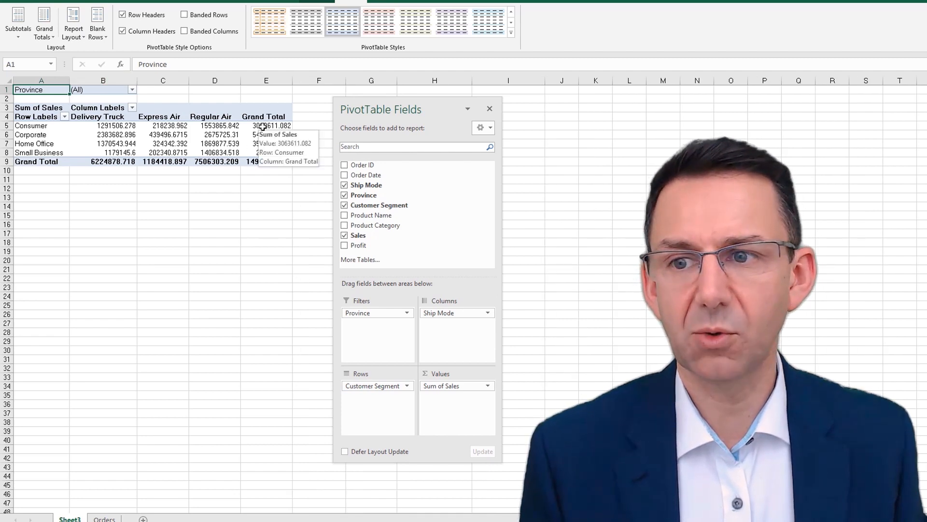
pyautogui.click(266, 135)
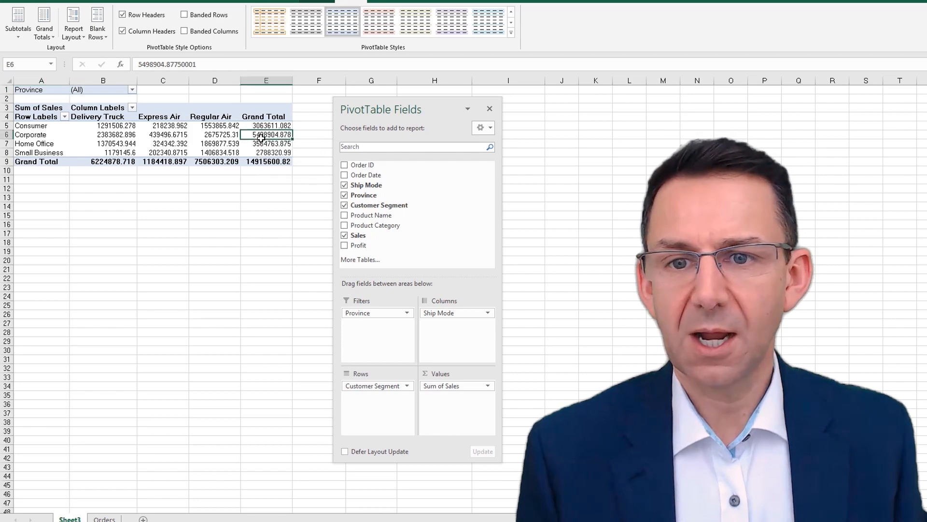
pyautogui.click(266, 143)
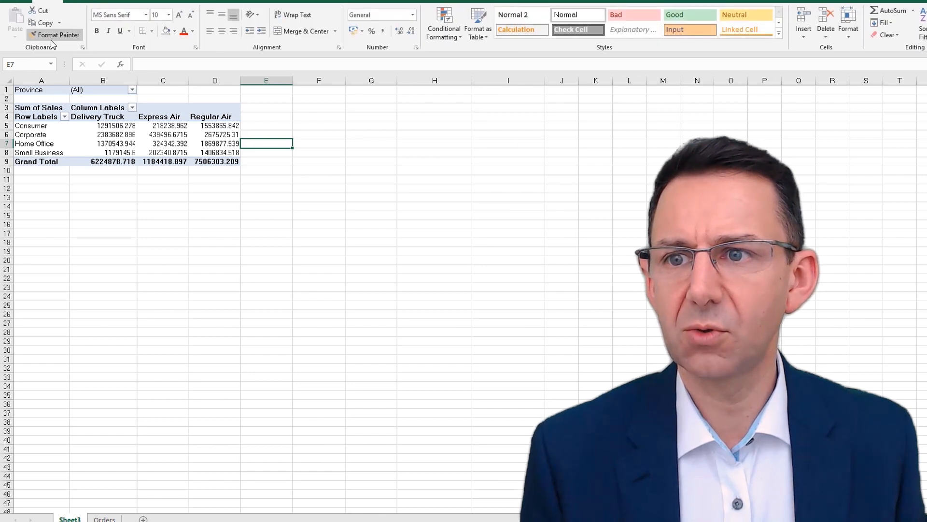
pyautogui.click(163, 134)
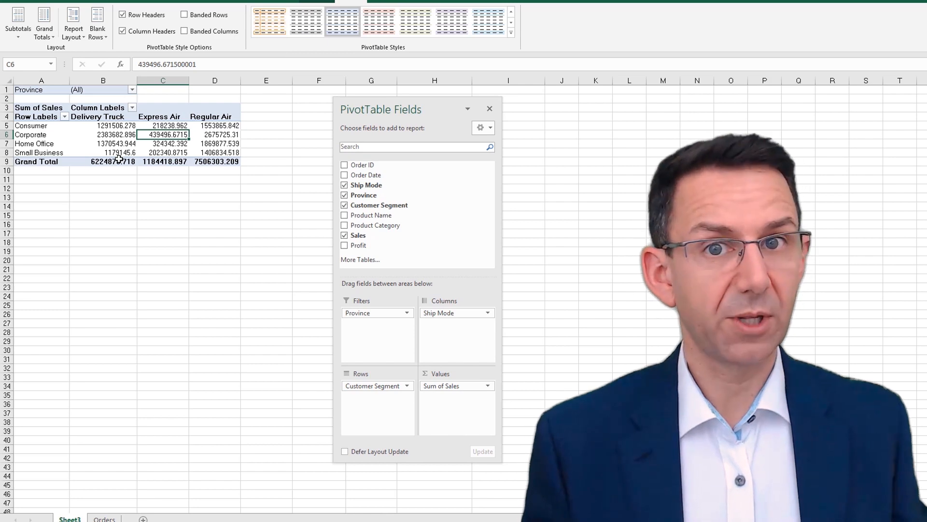
pyautogui.moveTo(124, 153)
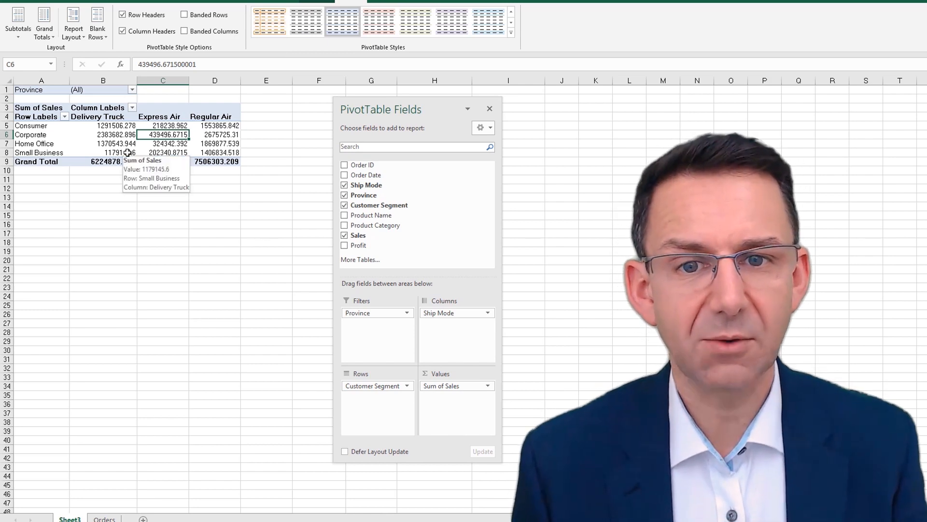
pyautogui.moveTo(166, 193)
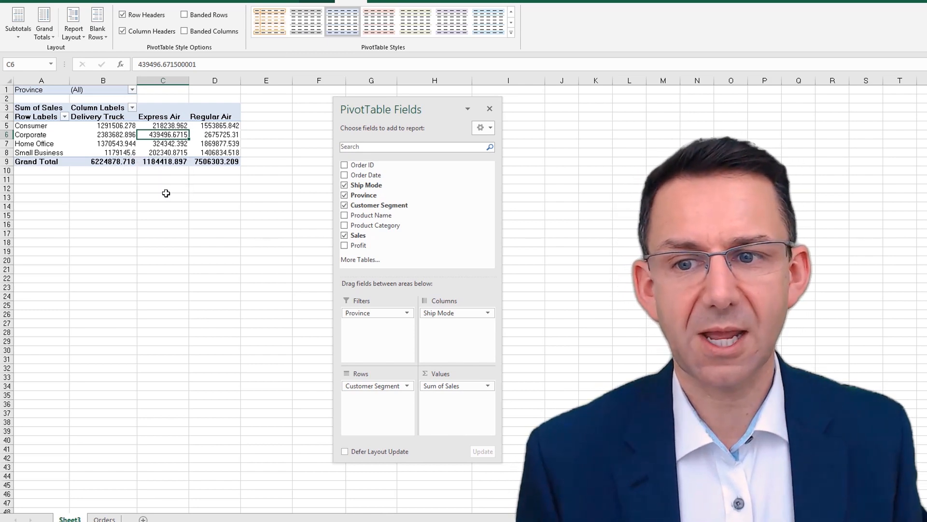
pyautogui.click(163, 188)
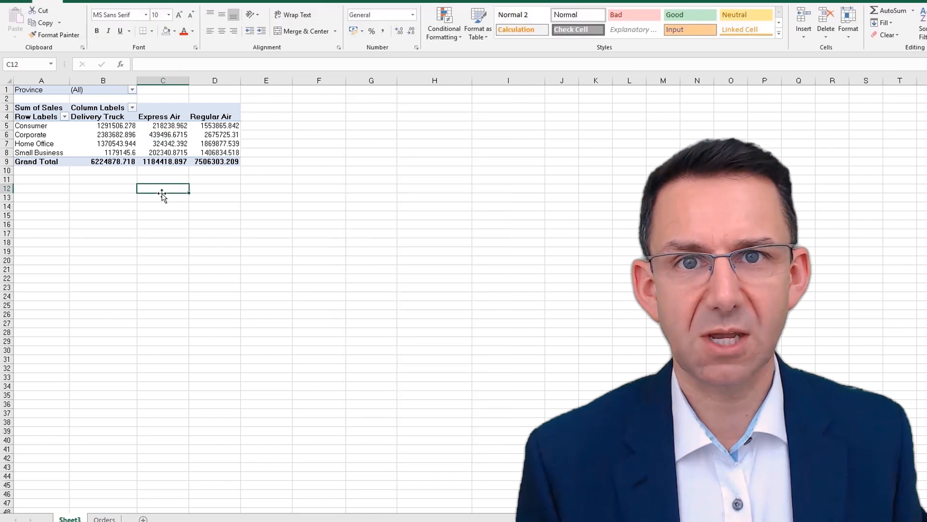
pyautogui.moveTo(376, 200)
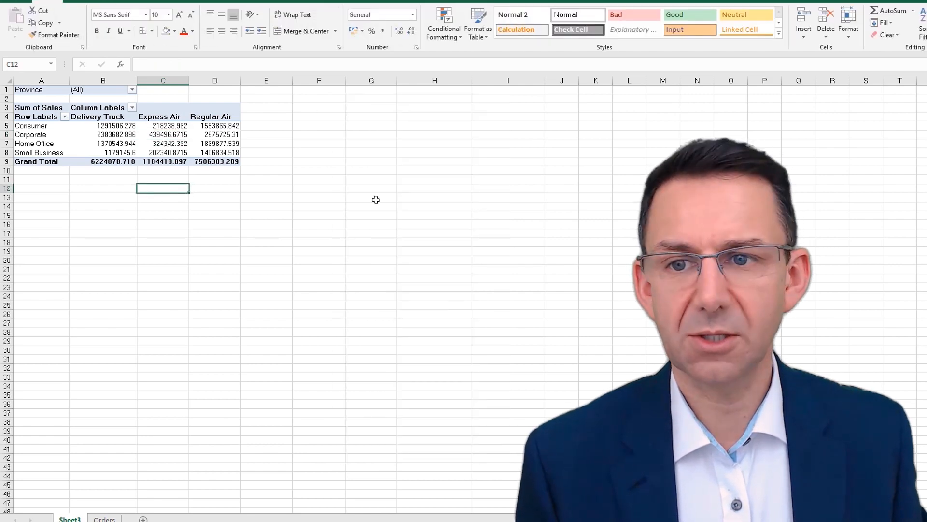
pyautogui.click(169, 134)
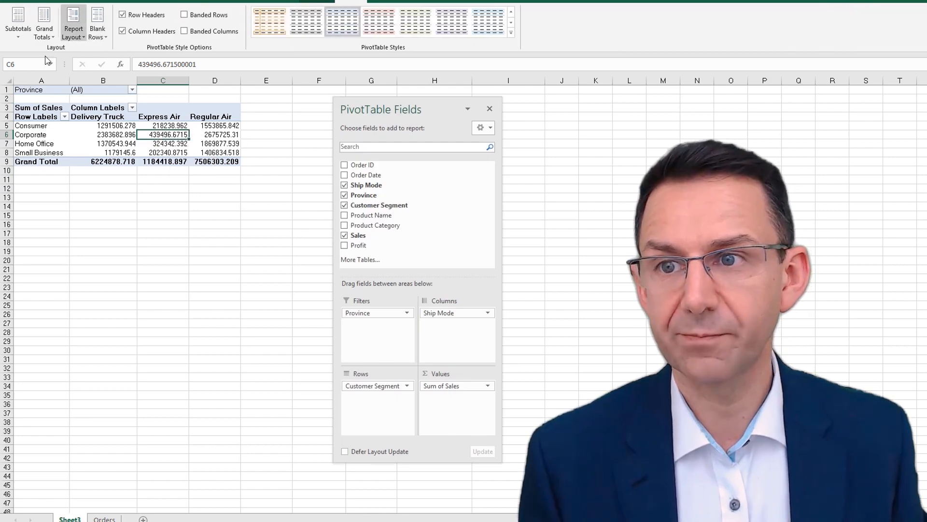
pyautogui.click(44, 22)
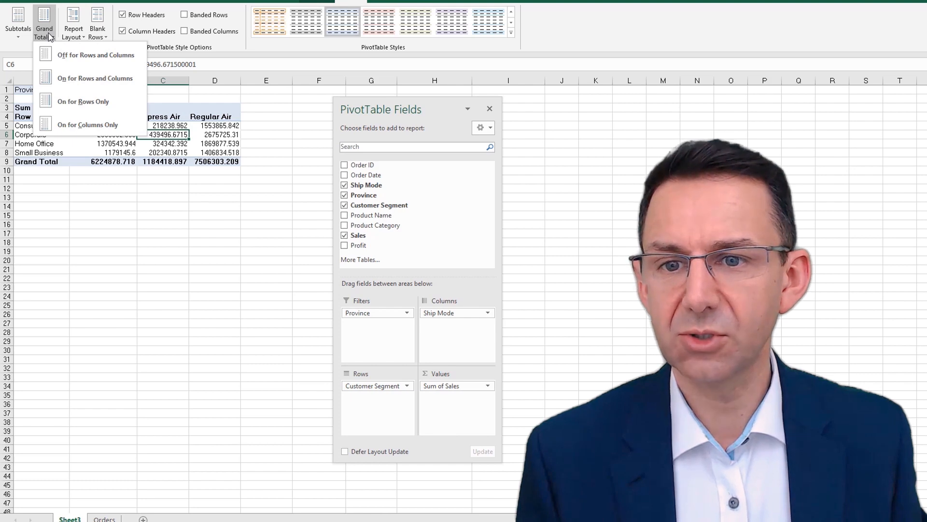
pyautogui.moveTo(91, 113)
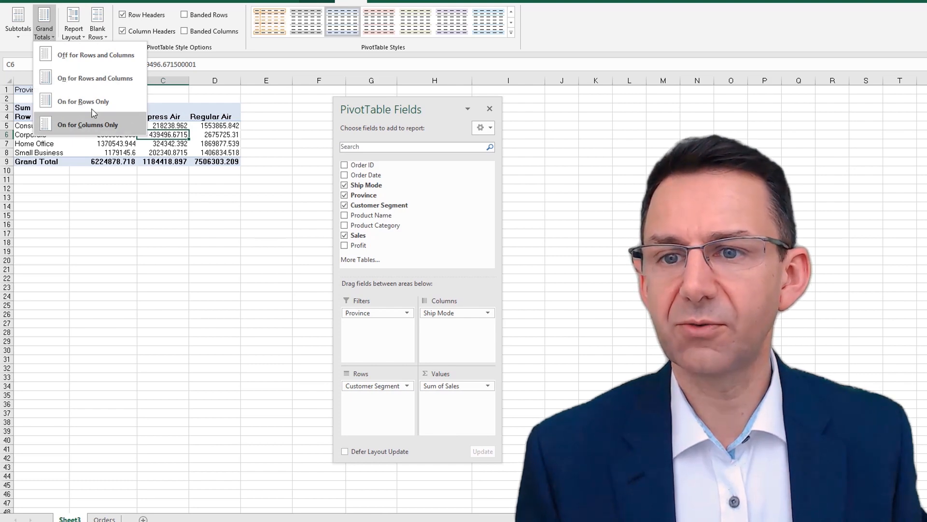
pyautogui.click(95, 77)
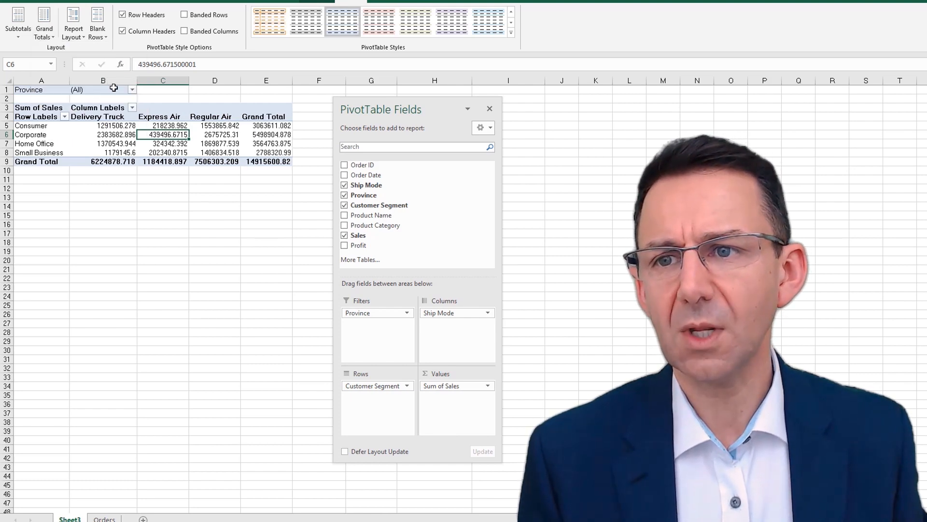
pyautogui.click(72, 23)
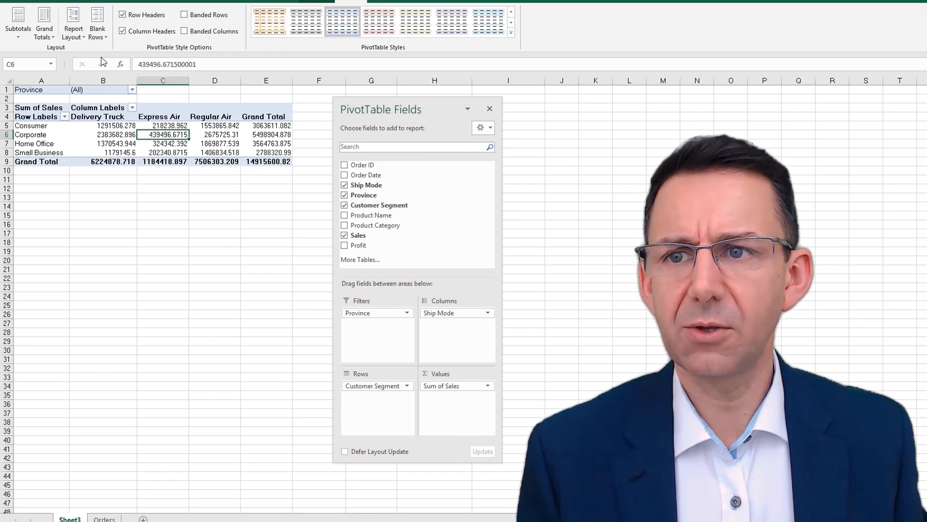
pyautogui.click(74, 23)
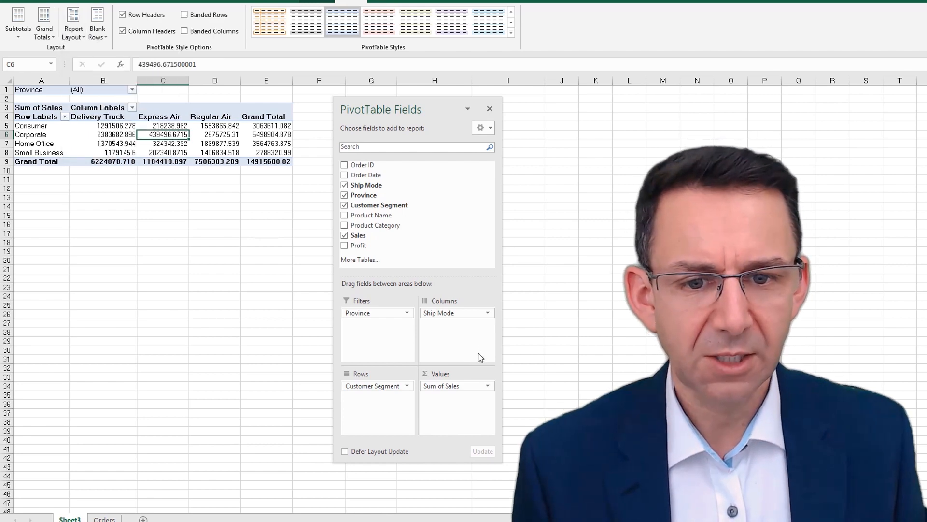
# Step: Move Ship Mode into Rows, add Profit to Values, and switch to Tabular Form
pyautogui.moveTo(456, 312); pyautogui.dragTo(377, 396)
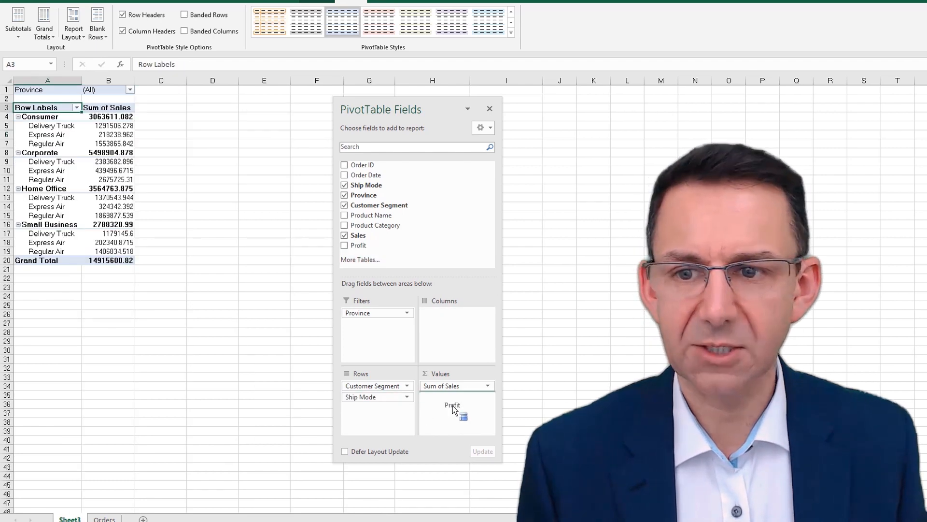
pyautogui.click(345, 245)
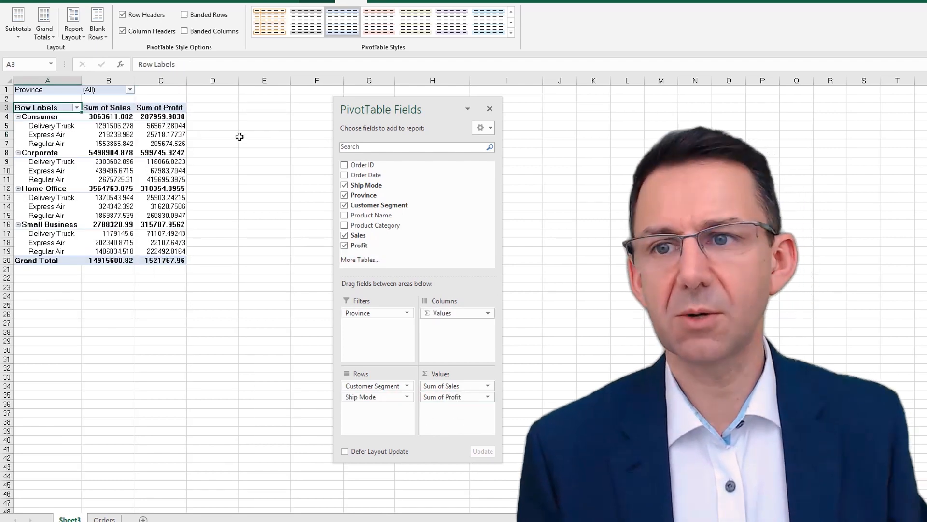
pyautogui.click(73, 23)
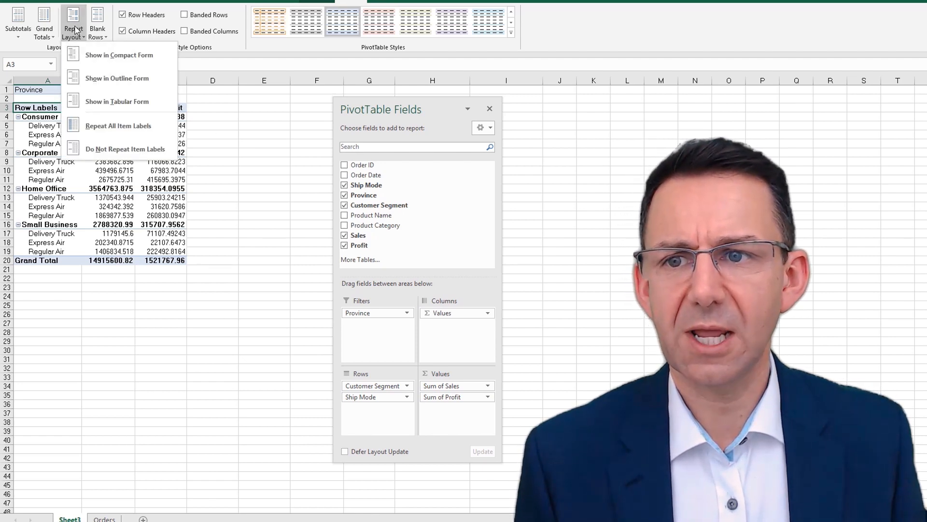
pyautogui.click(117, 79)
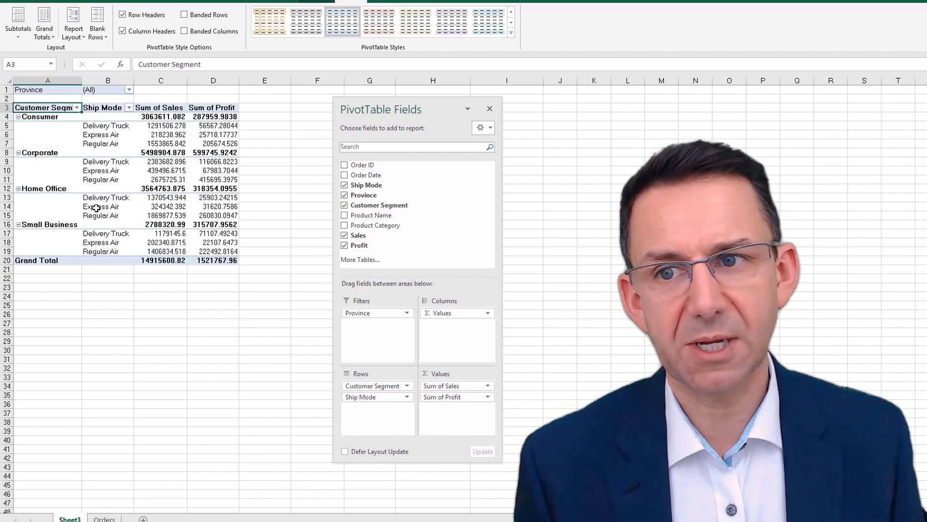
pyautogui.click(73, 23)
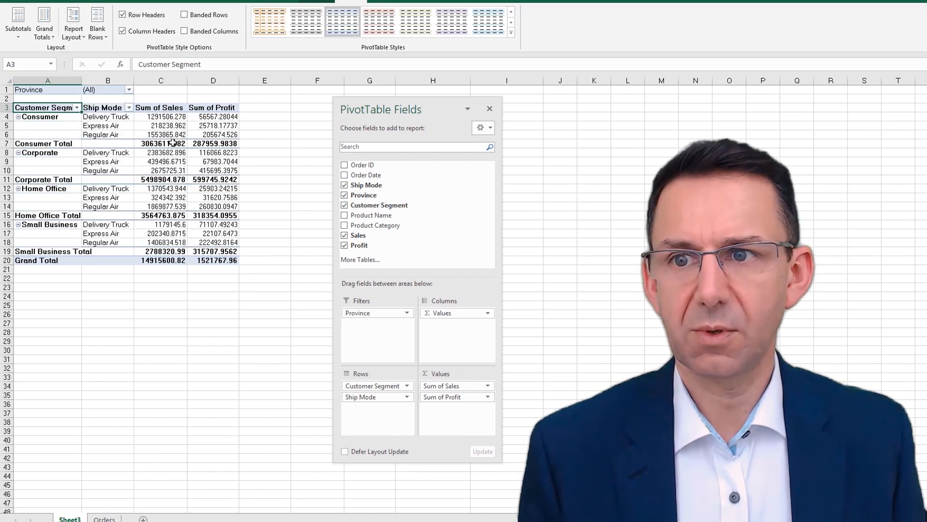
# Step: Try Repeat Item Labels, turn it back off, and insert blank rows after each segment
pyautogui.click(73, 24)
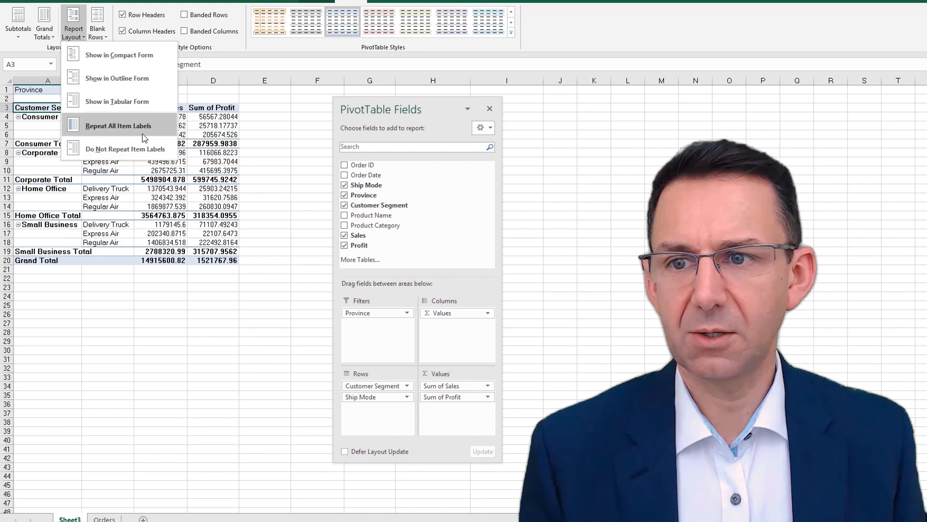
pyautogui.click(118, 126)
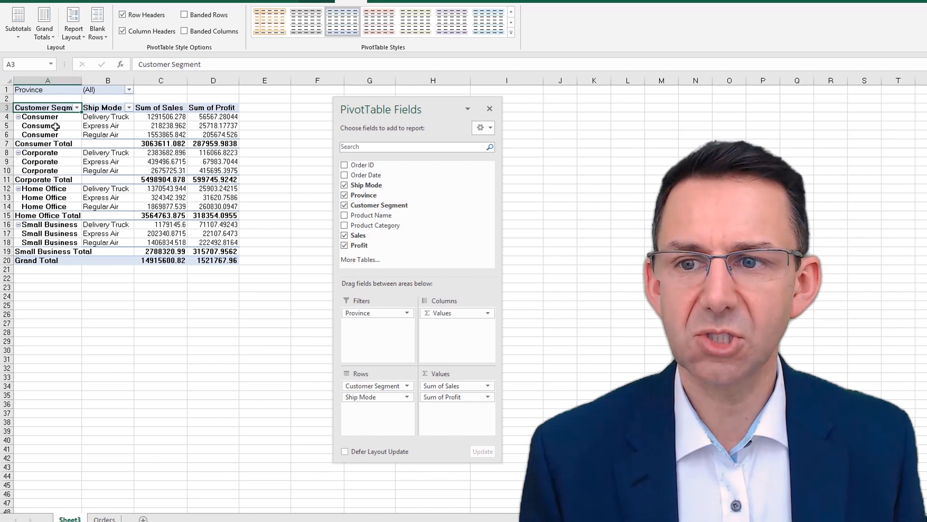
pyautogui.click(40, 126)
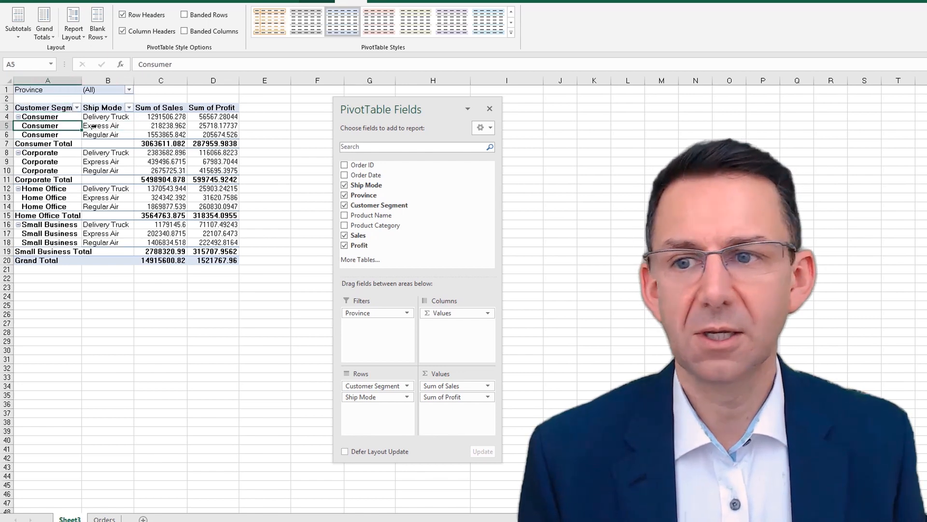
pyautogui.click(73, 24)
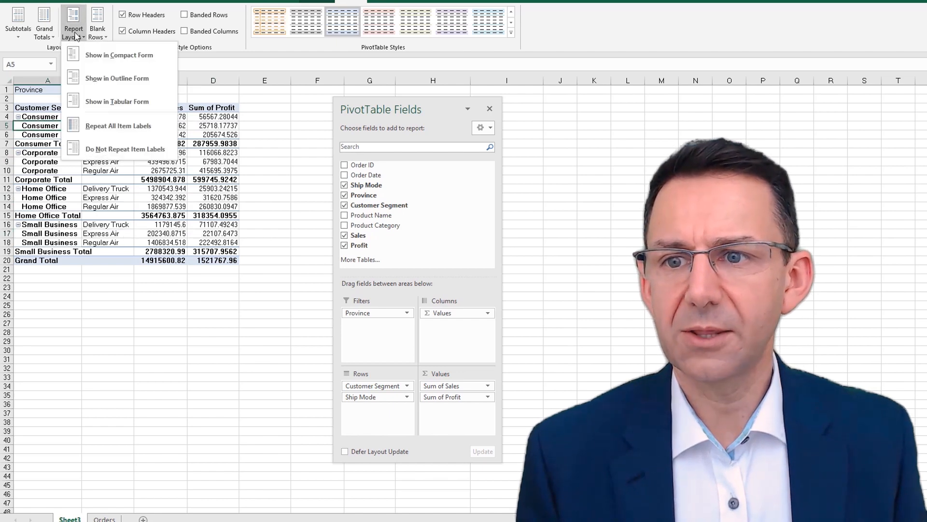
pyautogui.moveTo(122, 152)
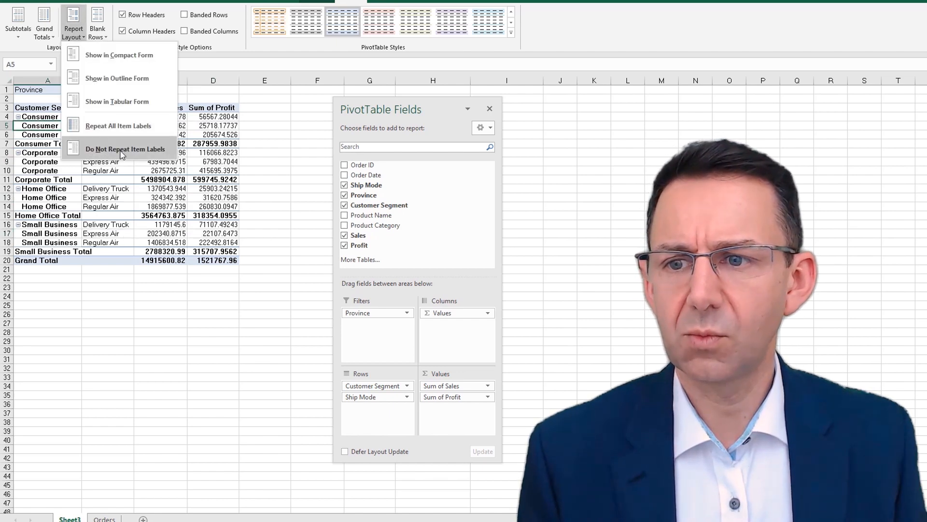
pyautogui.click(125, 149)
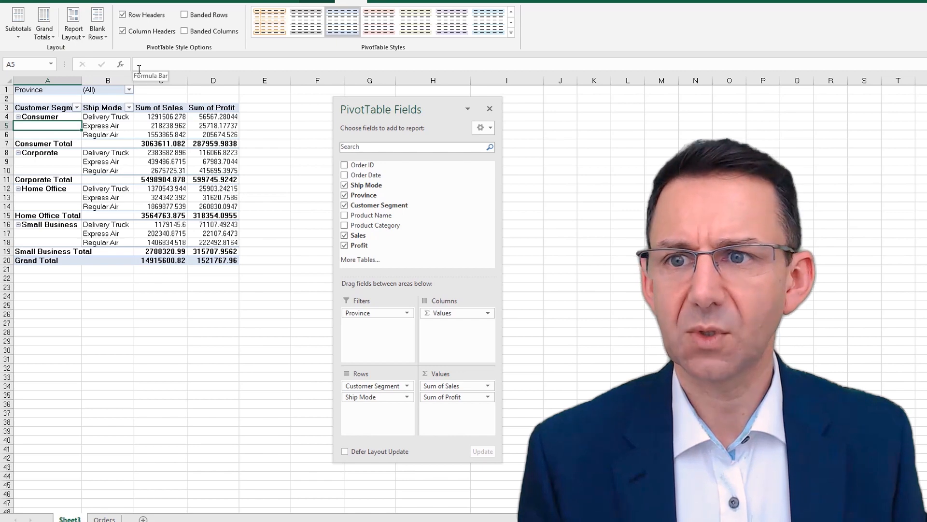
pyautogui.click(96, 24)
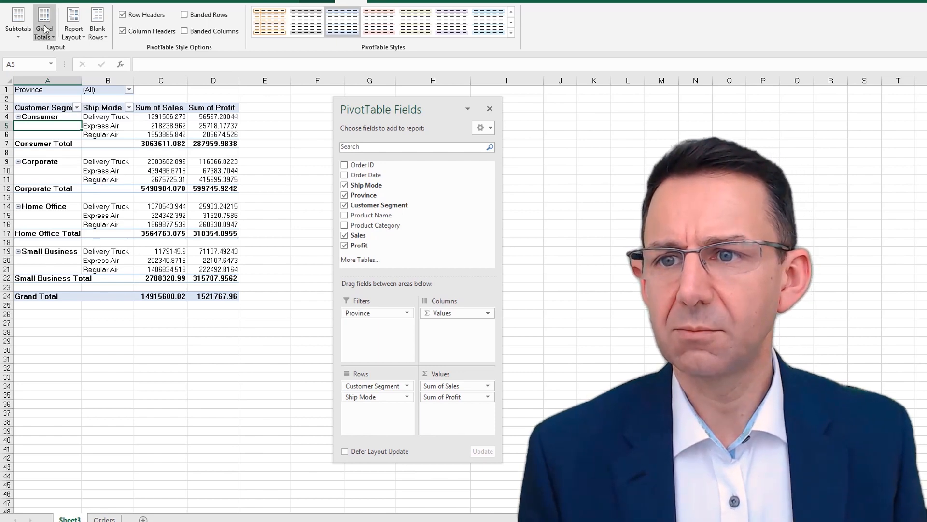
# Step: Switch to Compact Form, put subtotals at the bottom of groups, and toggle Row/Column Headers
pyautogui.click(73, 23)
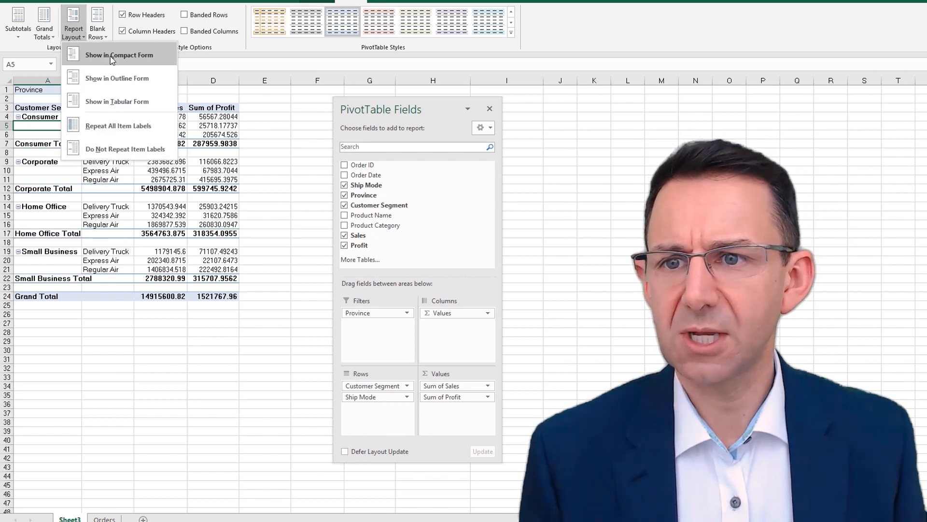
pyautogui.click(119, 55)
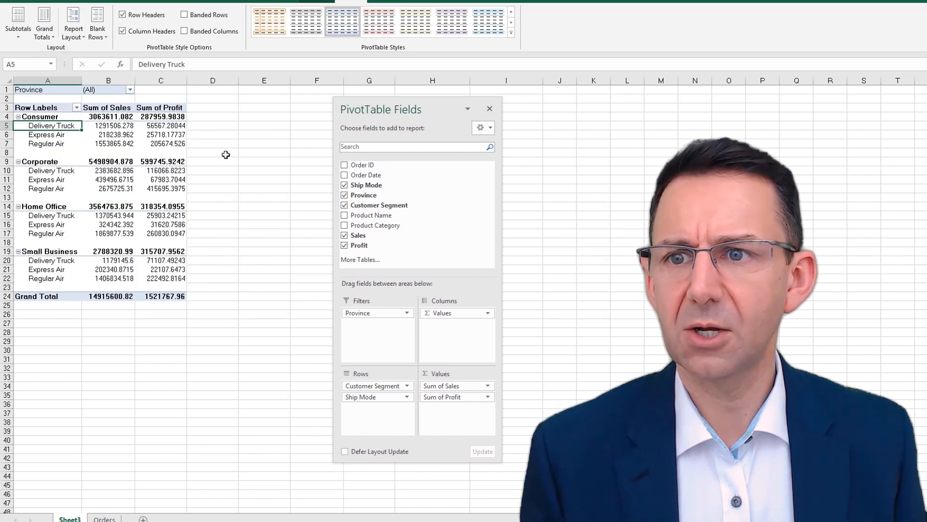
pyautogui.click(44, 24)
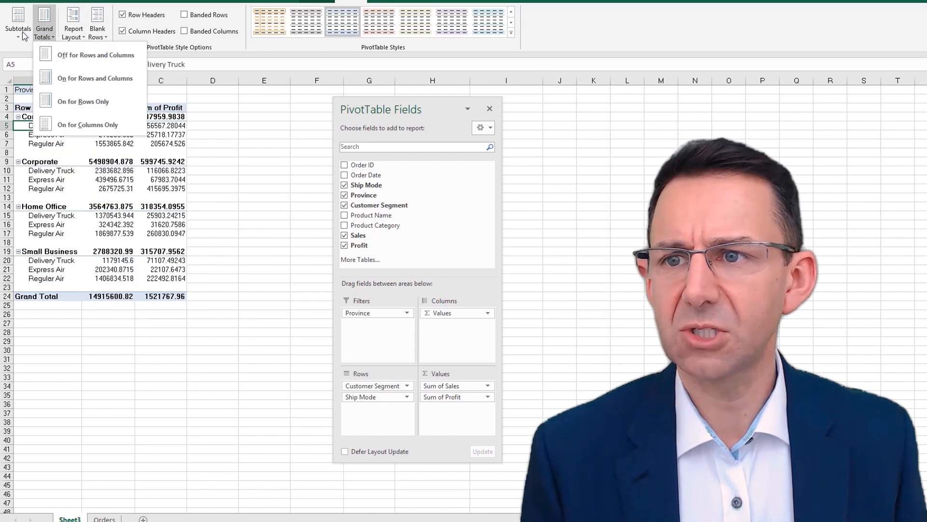
pyautogui.click(18, 23)
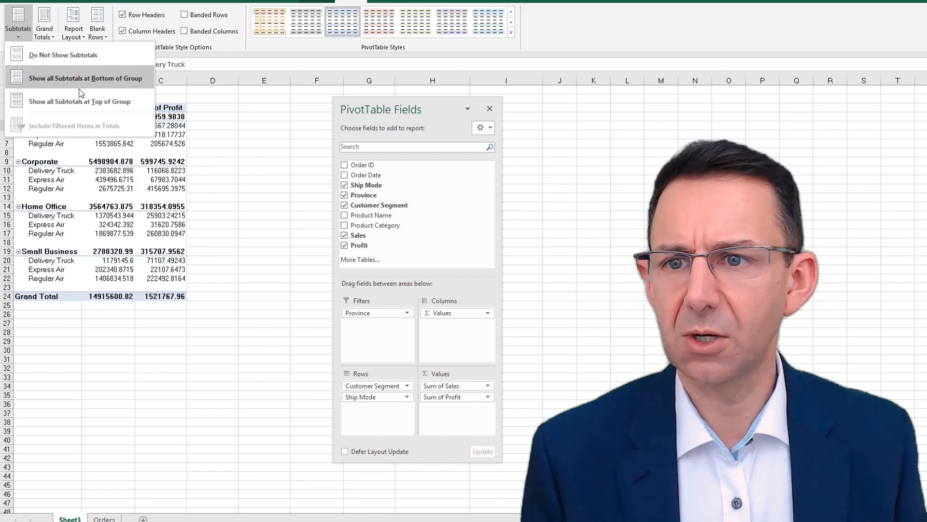
pyautogui.click(85, 77)
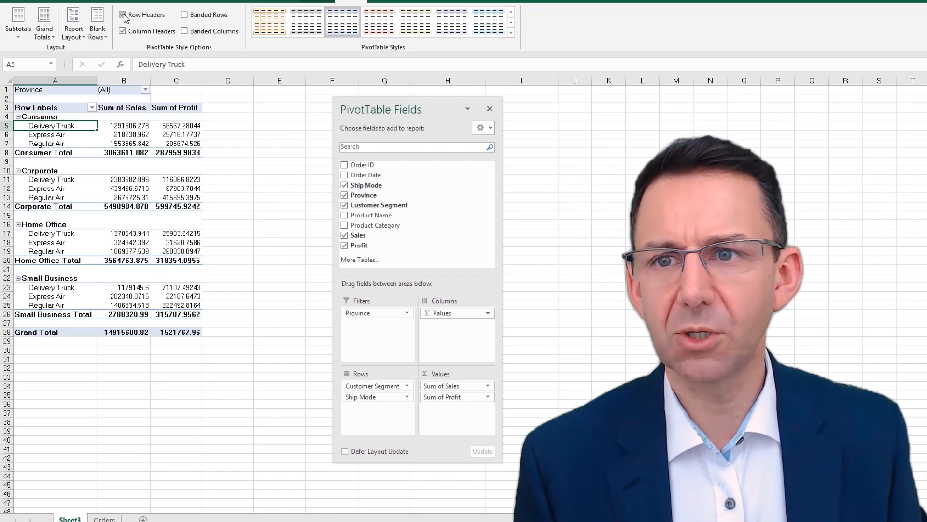
pyautogui.click(124, 31)
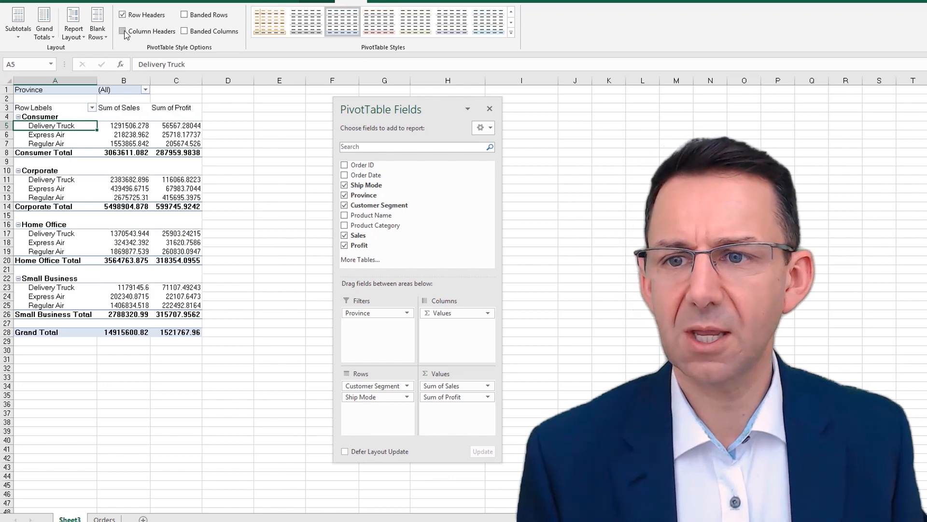
pyautogui.click(123, 31)
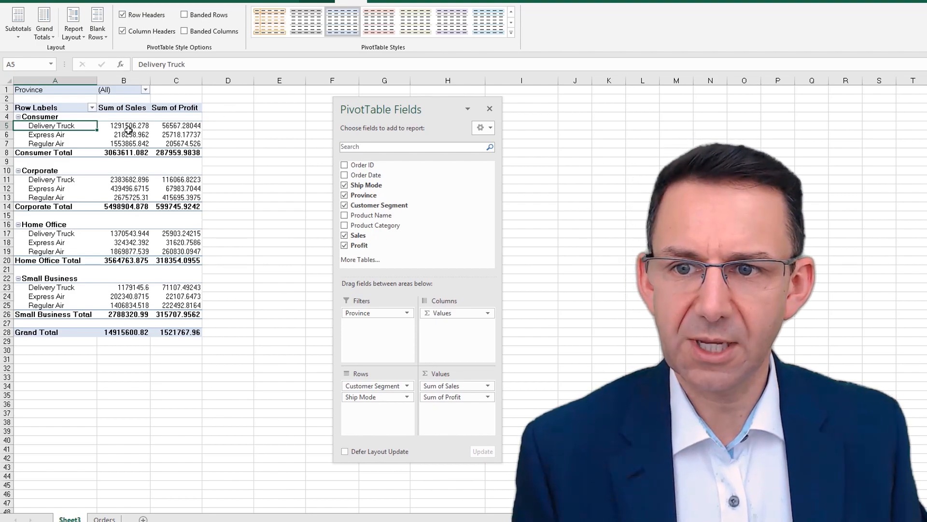
# Step: Format Sum of Sales as Number with 0 decimals and a 1000 separator
pyautogui.rightClick(109, 156)
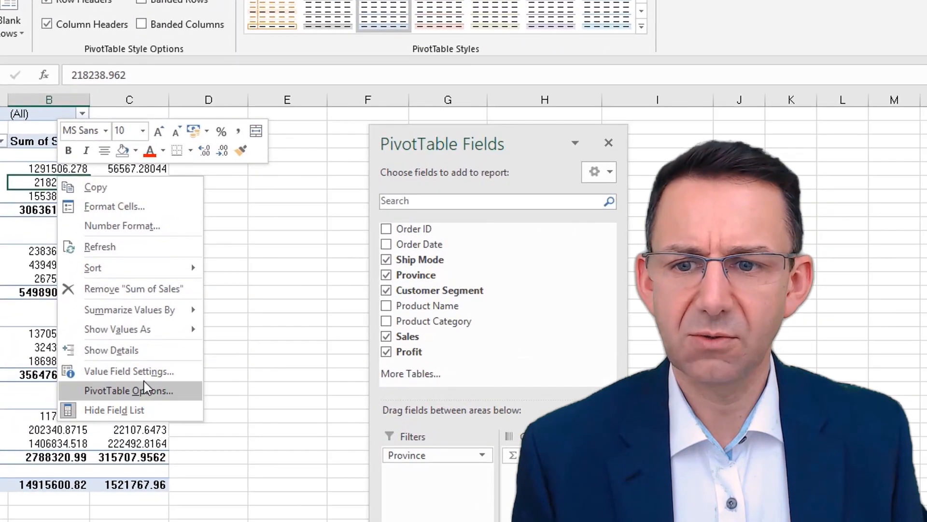
pyautogui.moveTo(148, 371)
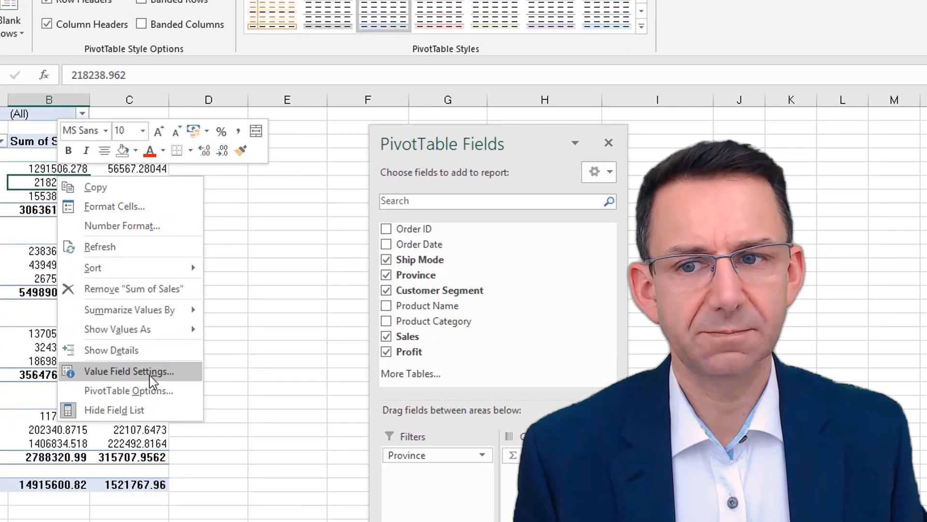
pyautogui.moveTo(122, 226)
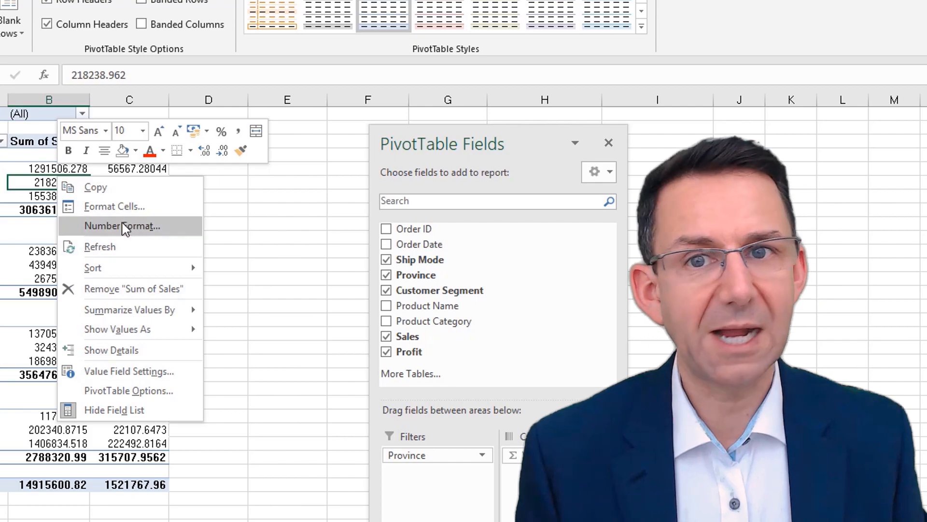
pyautogui.click(123, 226)
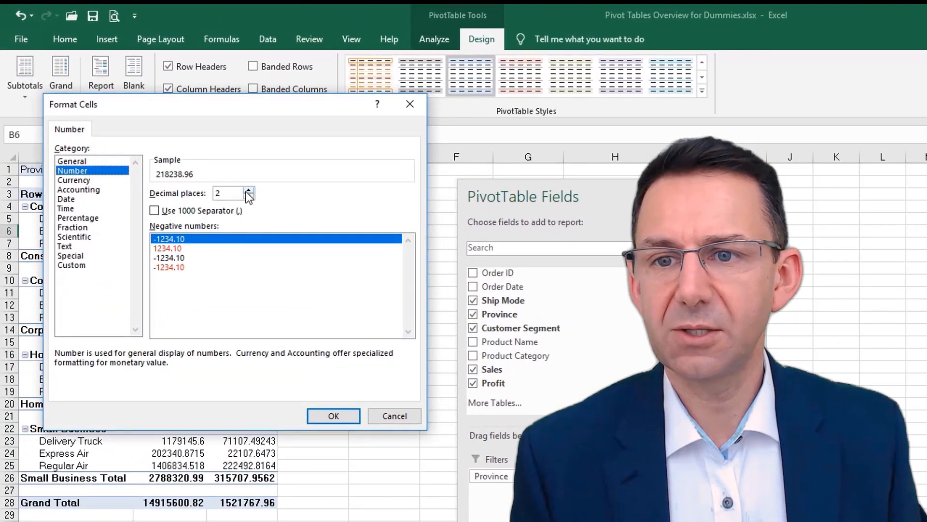
pyautogui.click(249, 197)
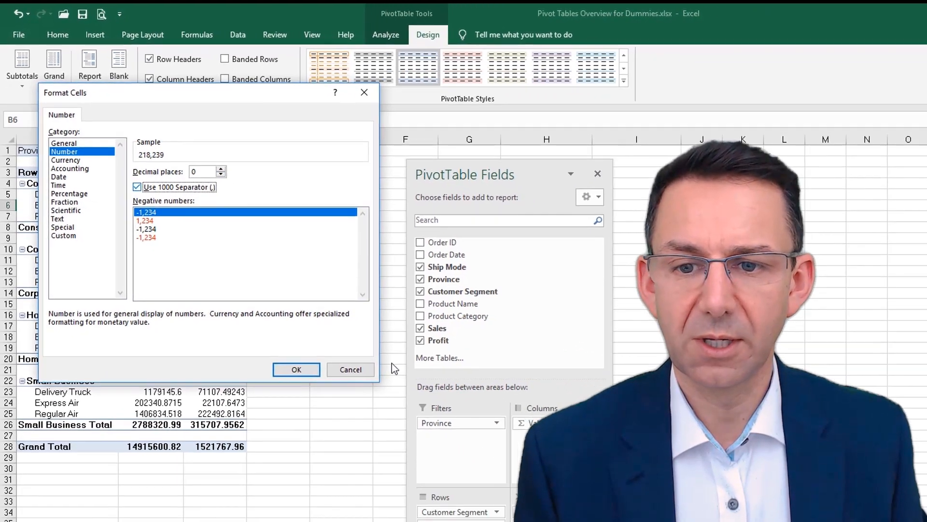
pyautogui.click(296, 369)
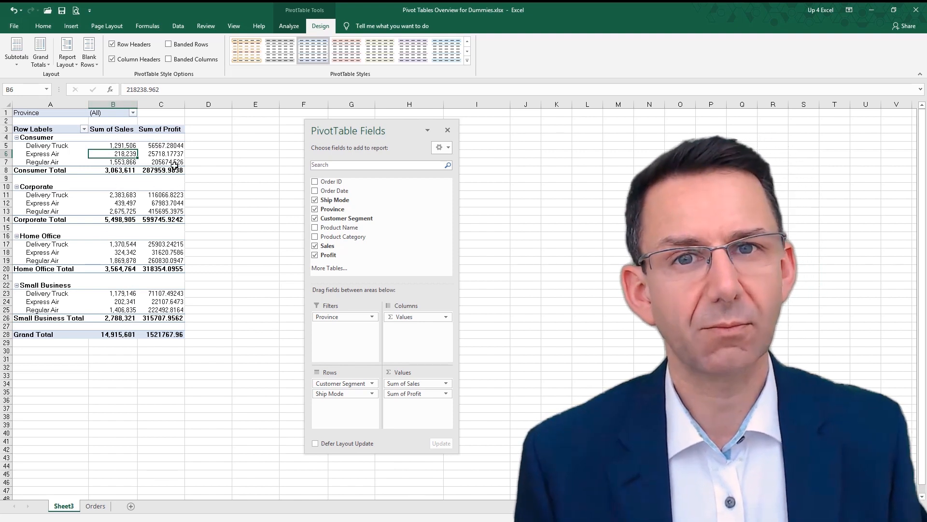
pyautogui.moveTo(172, 161)
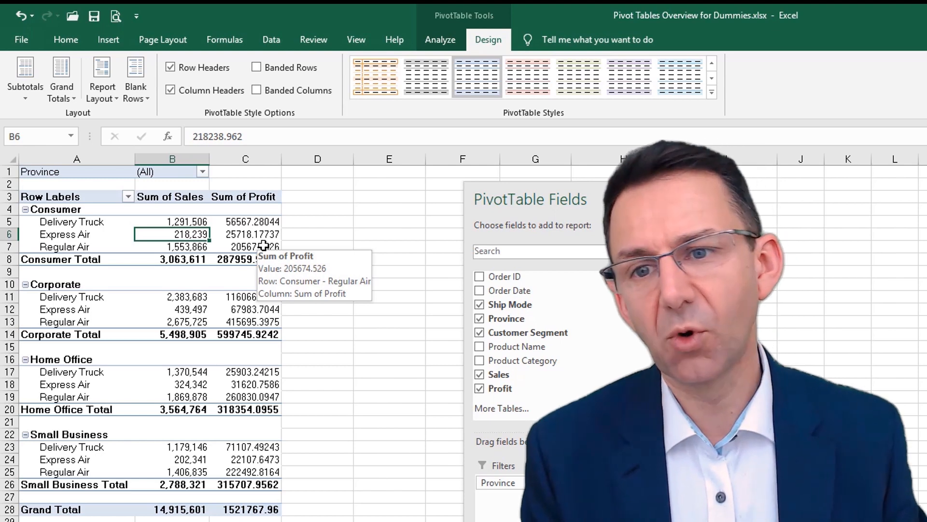
# Step: Apply the same Number format to the Sum of Profit values
pyautogui.rightClick(245, 247)
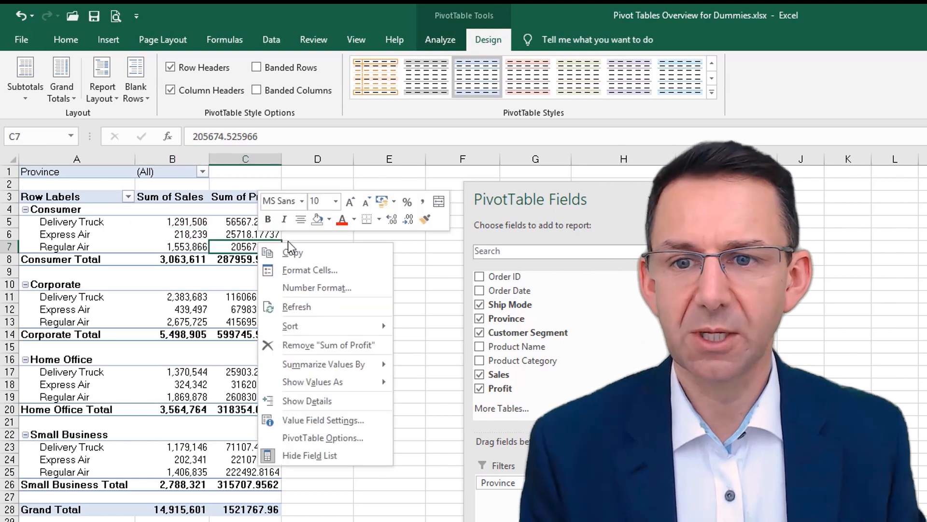
pyautogui.click(310, 270)
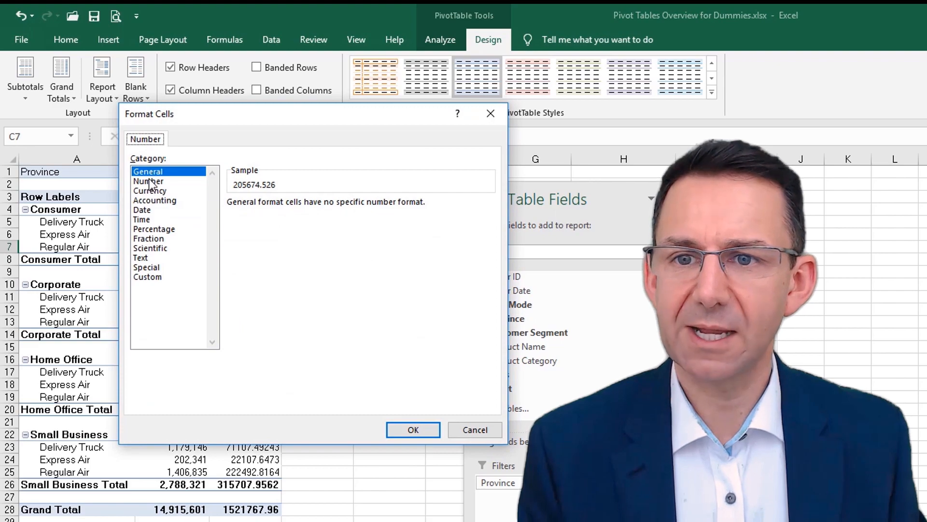
pyautogui.click(148, 181)
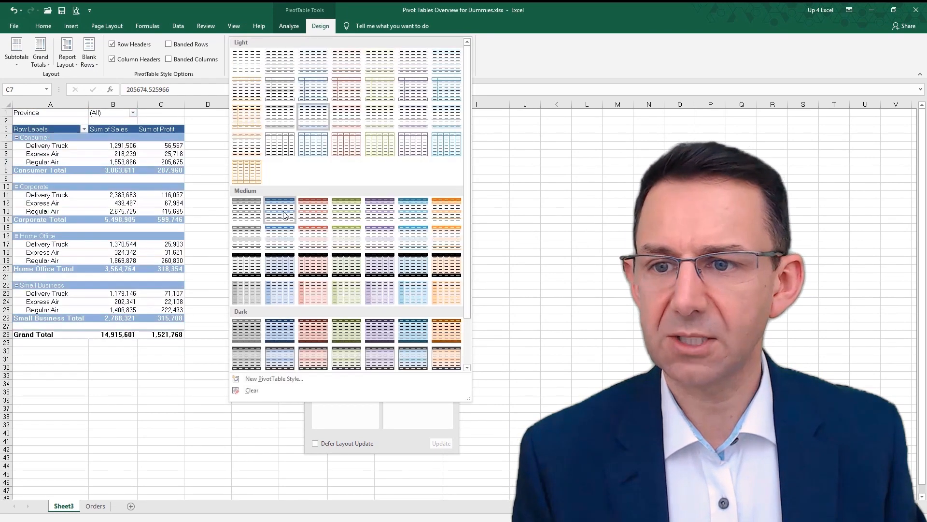
pyautogui.moveTo(279, 208)
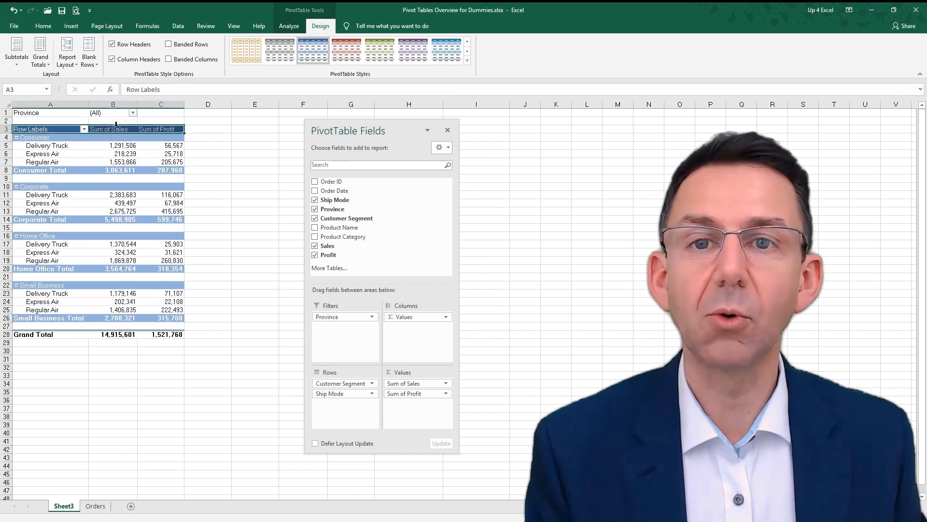
# Step: Bold the pivot's header row with Ctrl+B
pyautogui.press('ctrl+b')
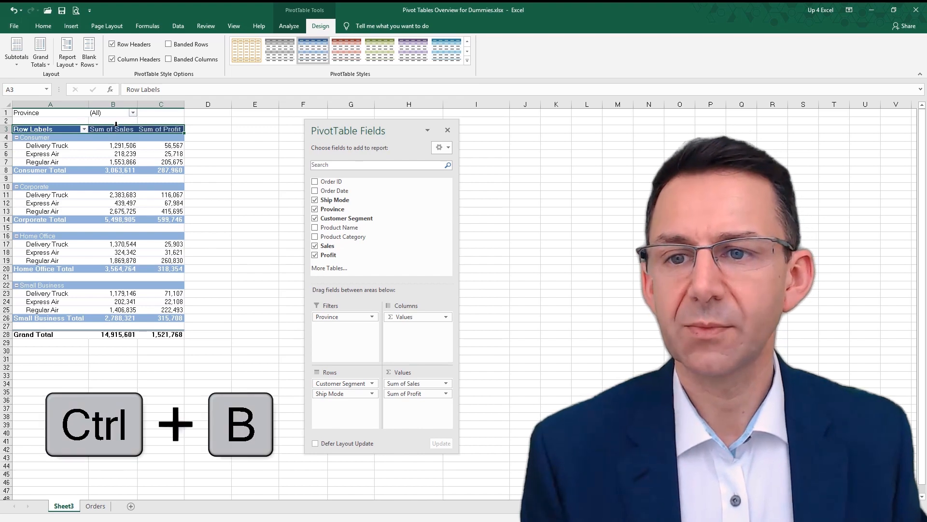
pyautogui.click(113, 154)
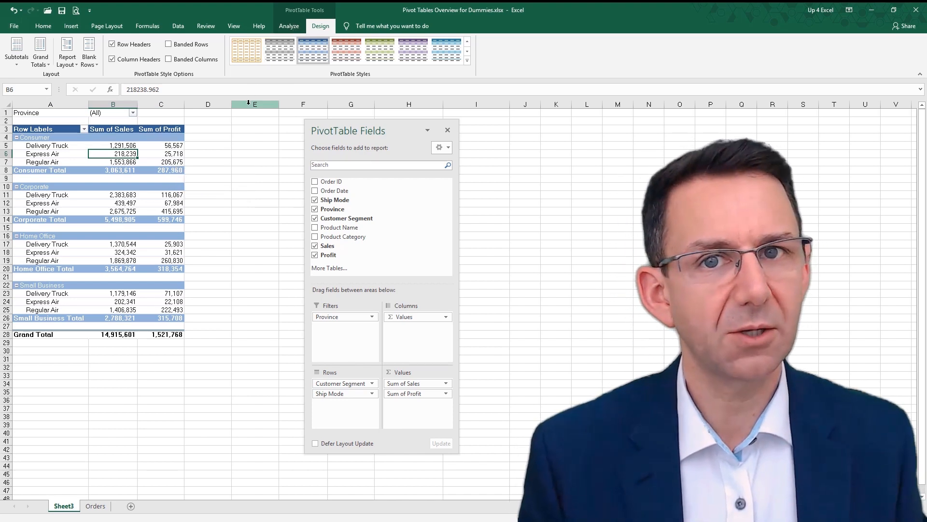
# Step: Turn off the pivot's Field Headers and the +/- Buttons beside customer segments
pyautogui.click(33, 129)
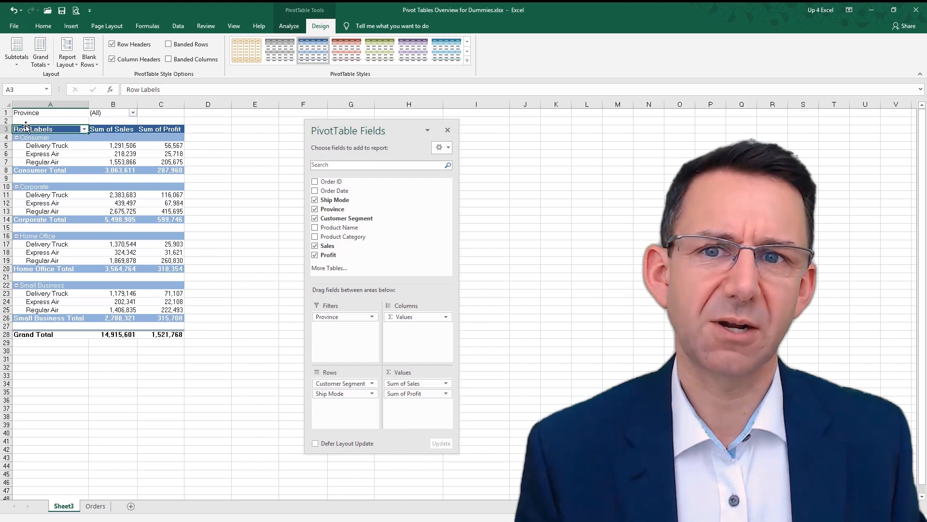
pyautogui.click(289, 26)
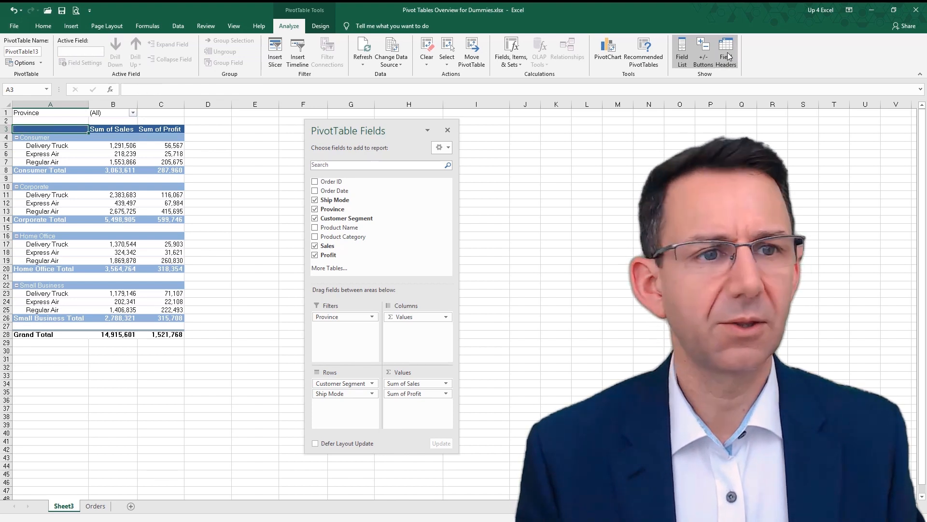
pyautogui.moveTo(703, 50)
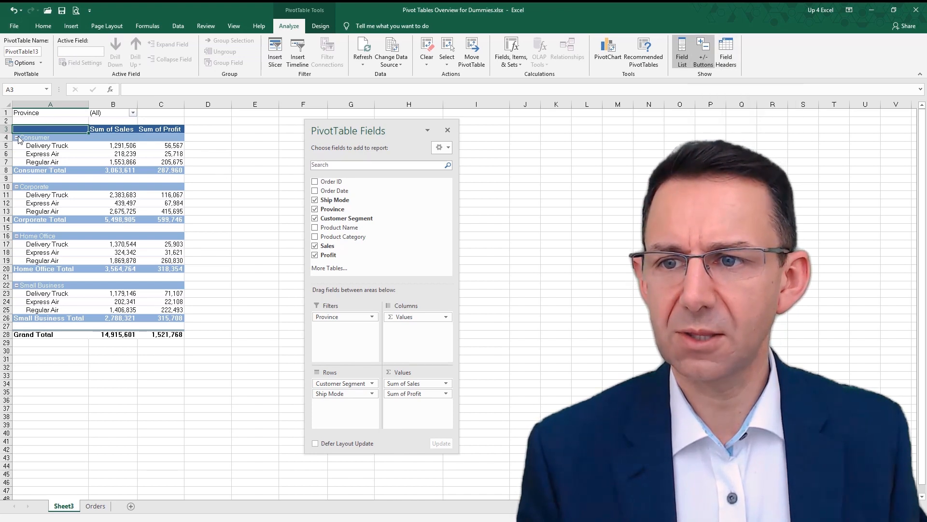
pyautogui.click(35, 137)
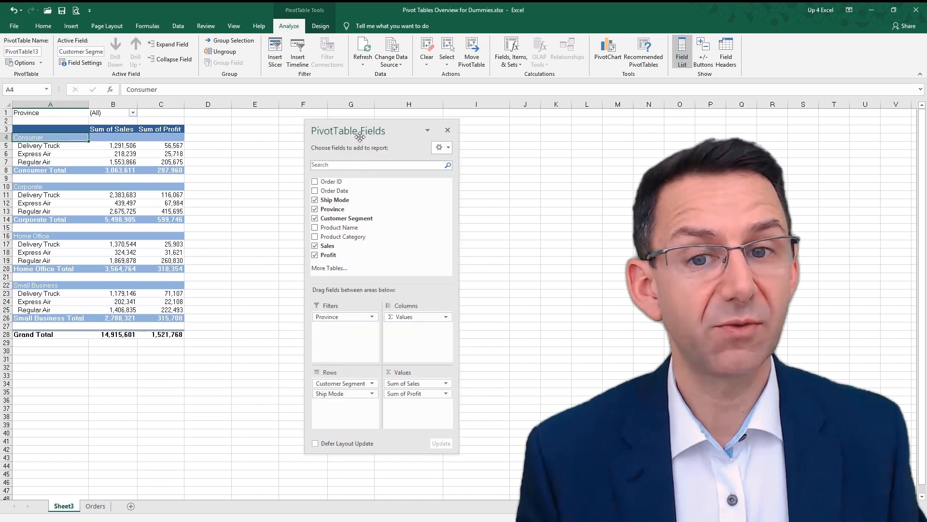
pyautogui.moveTo(192, 169)
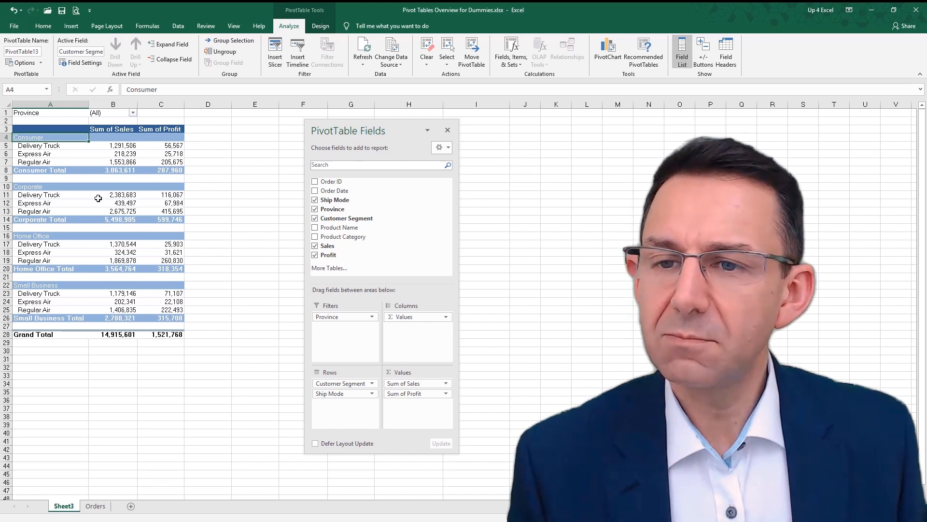
# Step: Rename Sum of Sales and Sum of Profit to Total Sales and Total Profit, then right-align B3:C3
pyautogui.click(112, 129)
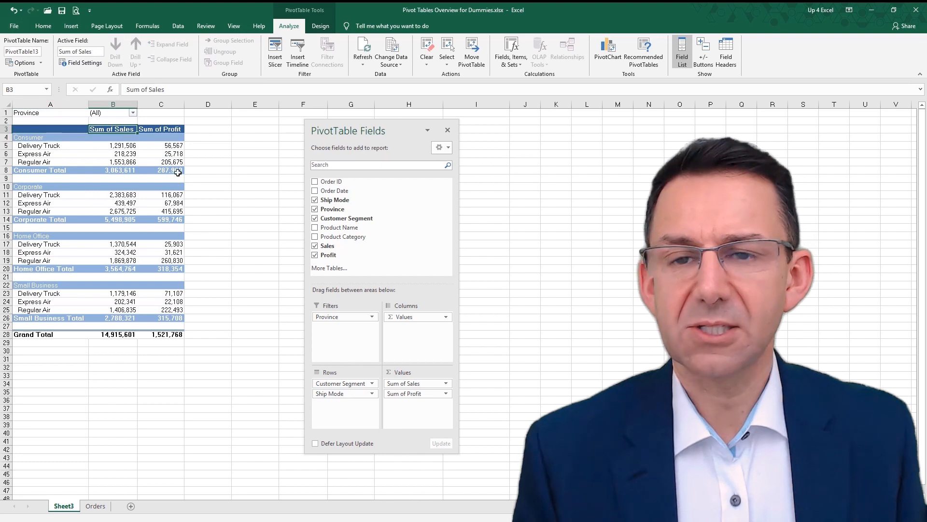
pyautogui.moveTo(172, 170)
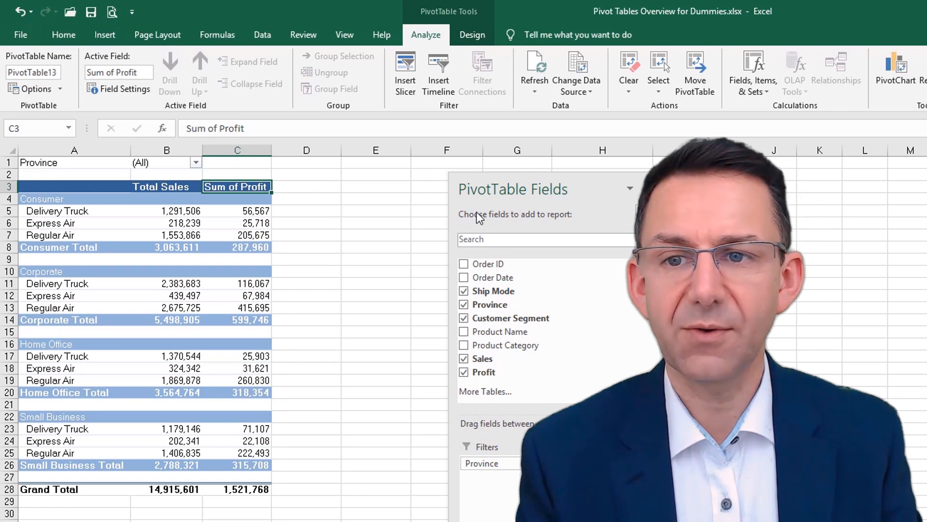
pyautogui.press('F2')
pyautogui.write('Profit')
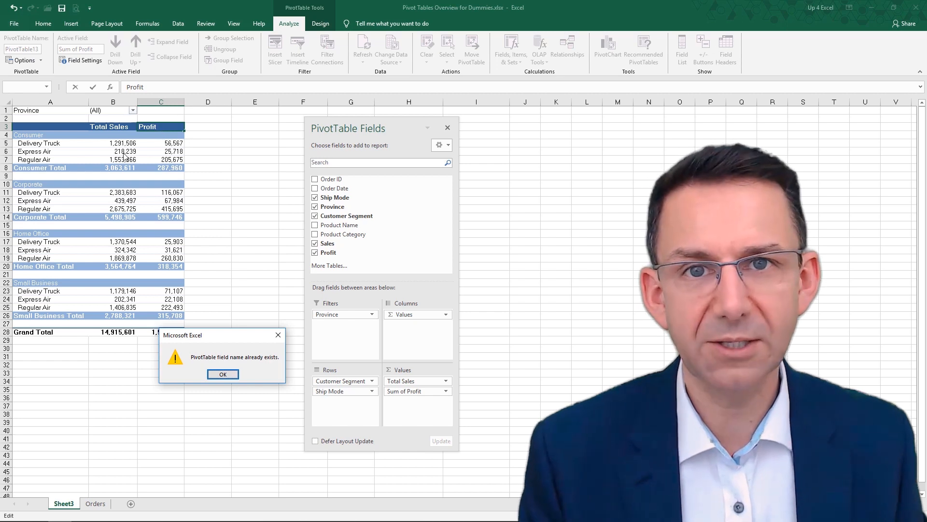
pyautogui.moveTo(180, 130)
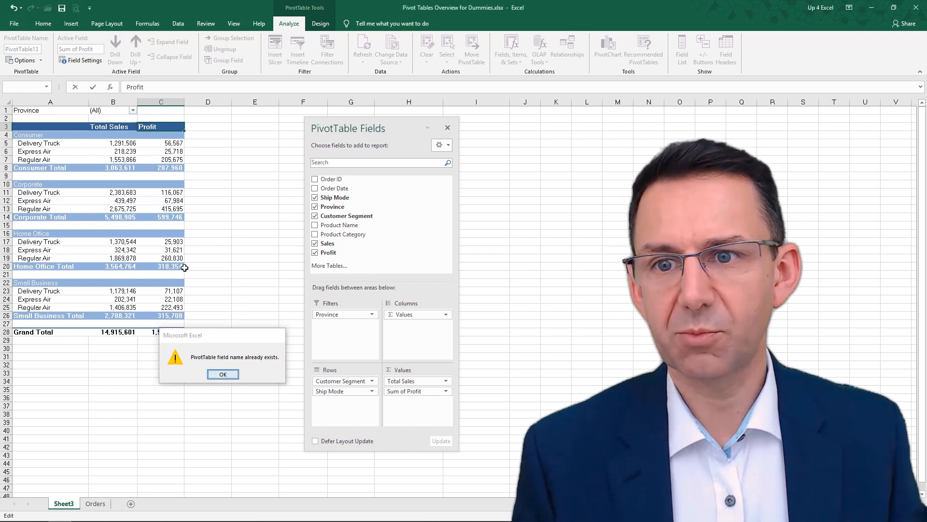
pyautogui.click(223, 373)
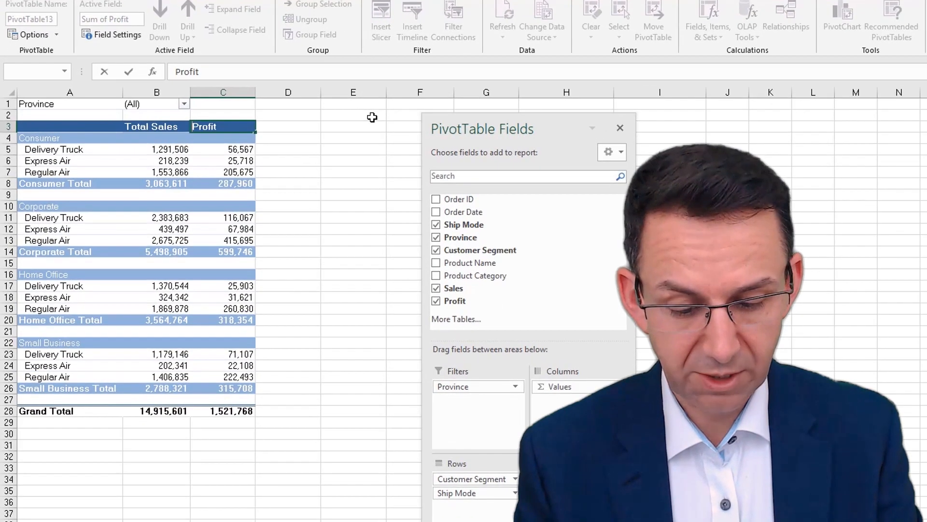
pyautogui.write('TotalProfit')
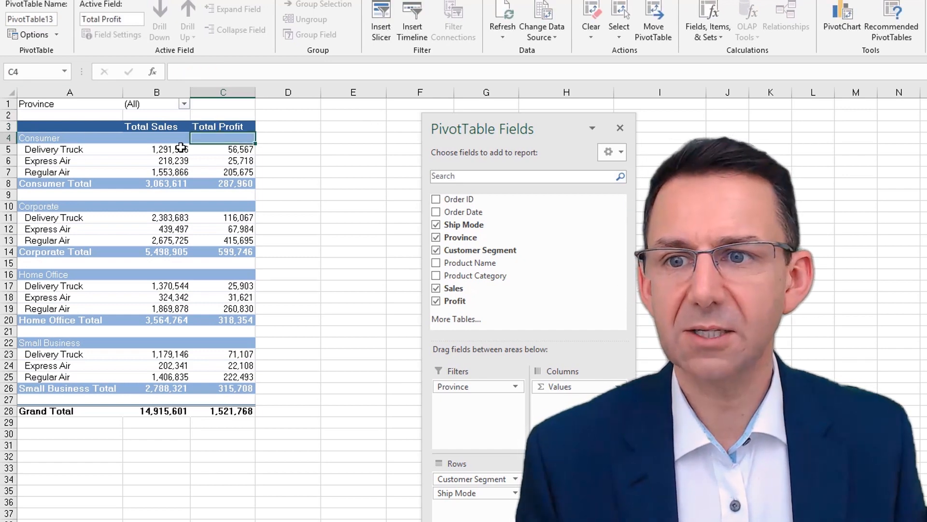
pyautogui.click(151, 126)
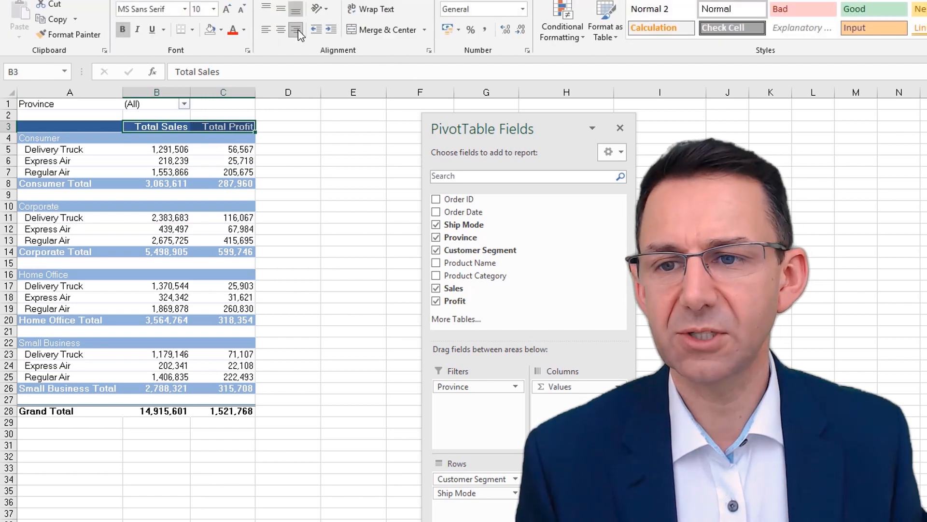
pyautogui.click(156, 183)
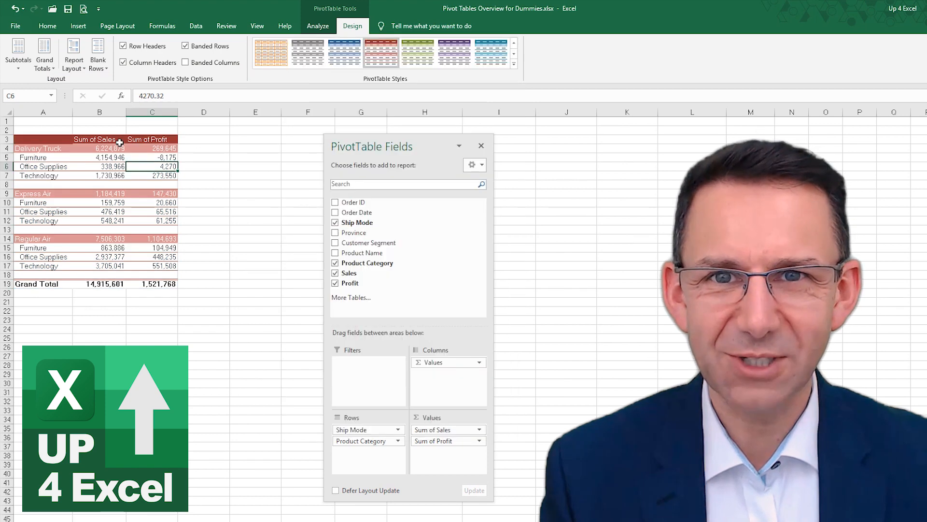
# Step: Rename the value header to 'Sales Total', bold the headers, and bring up the Sales Total value options
pyautogui.write('Sales Total')
pyautogui.click(152, 139)
pyautogui.write('Profit Total')
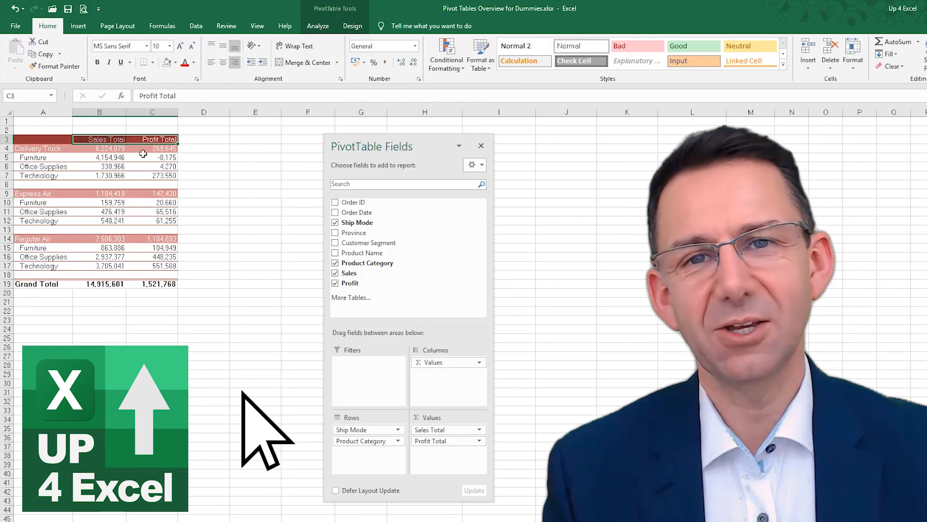
pyautogui.click(353, 26)
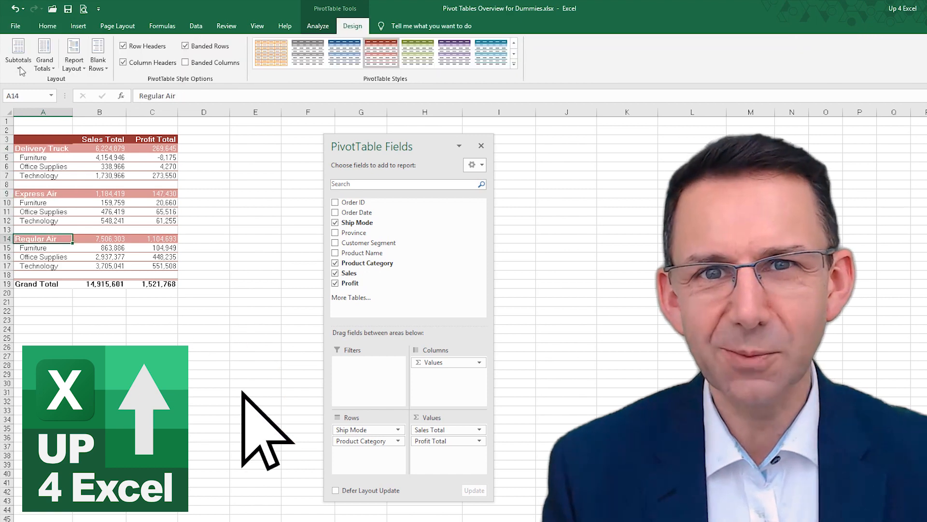
pyautogui.rightClick(43, 166)
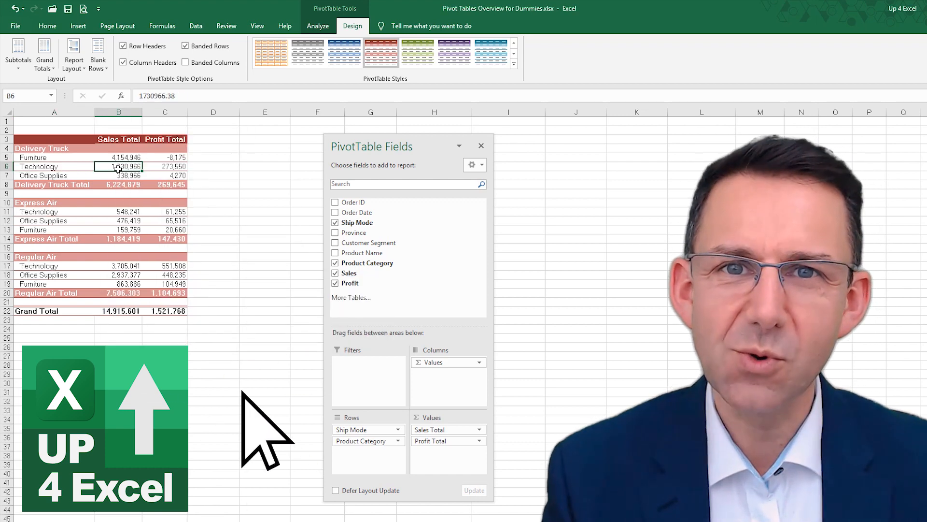
pyautogui.rightClick(118, 157)
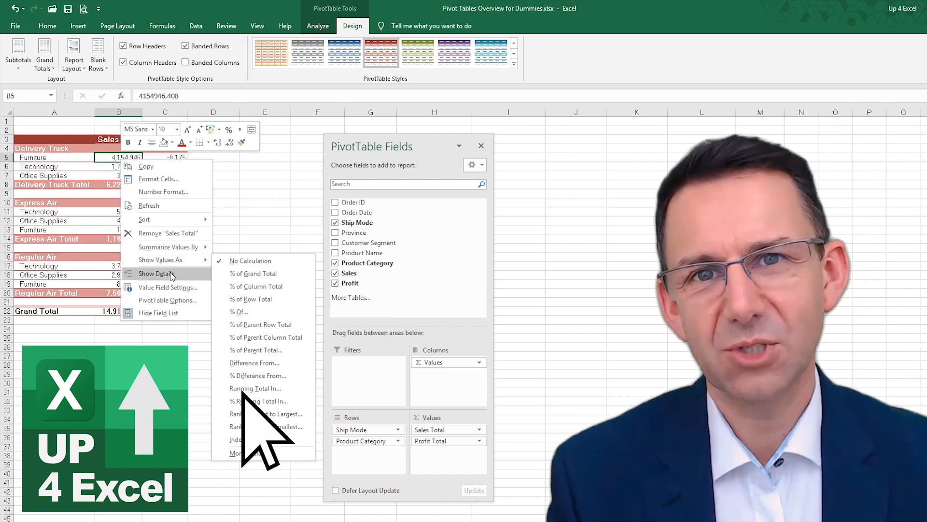